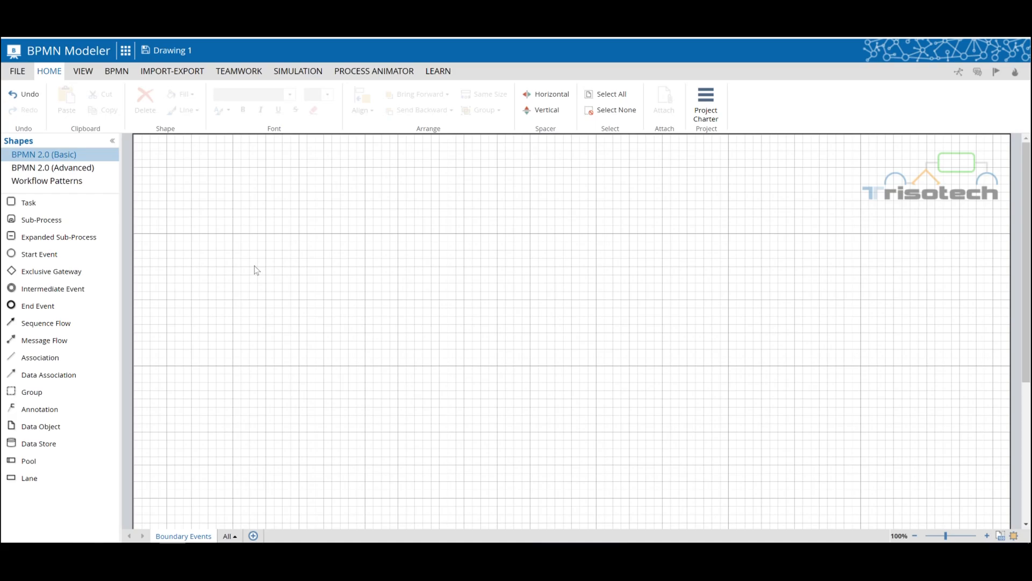
pyautogui.moveTo(865, 208)
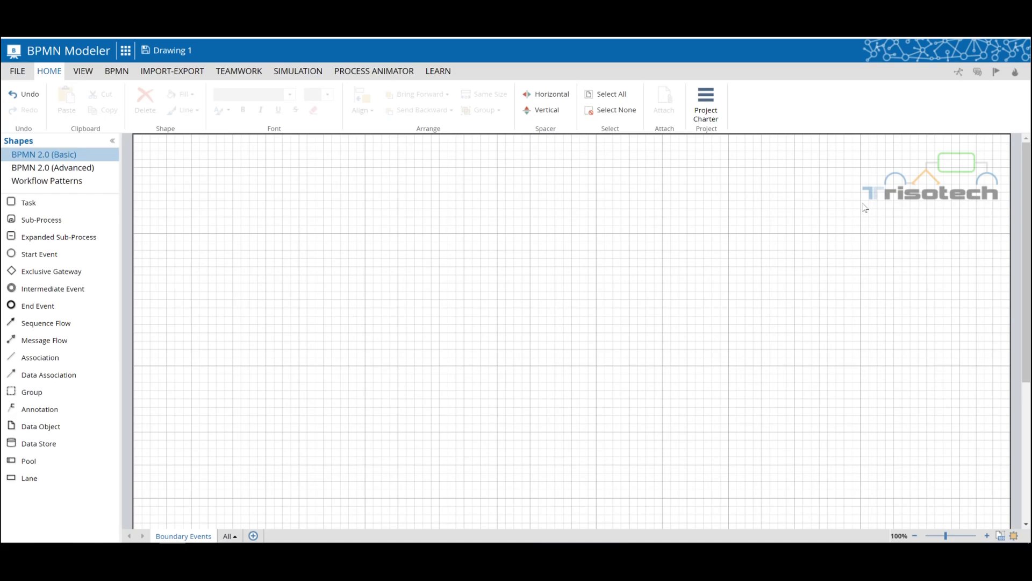
pyautogui.moveTo(969, 206)
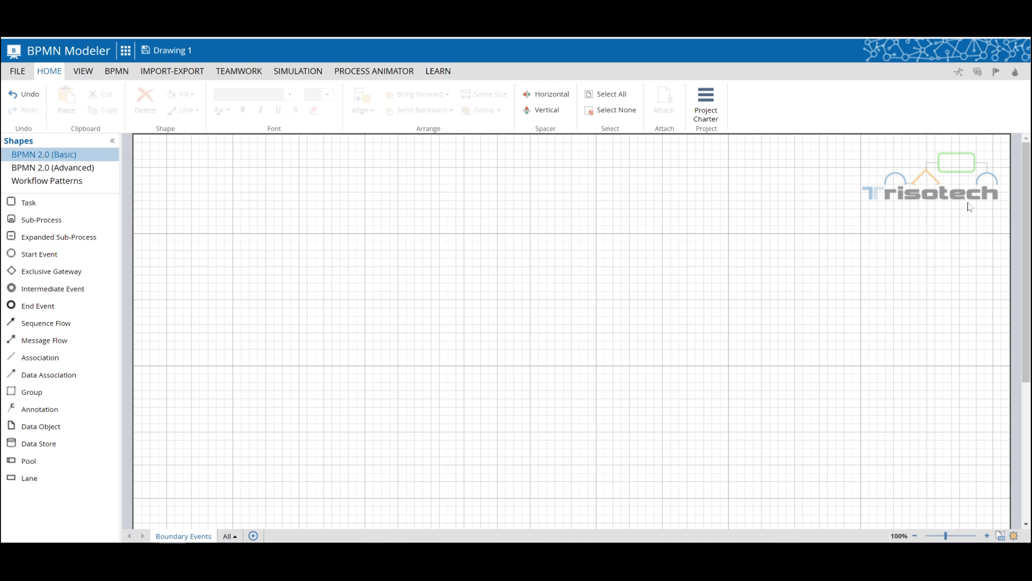
pyautogui.moveTo(858, 212)
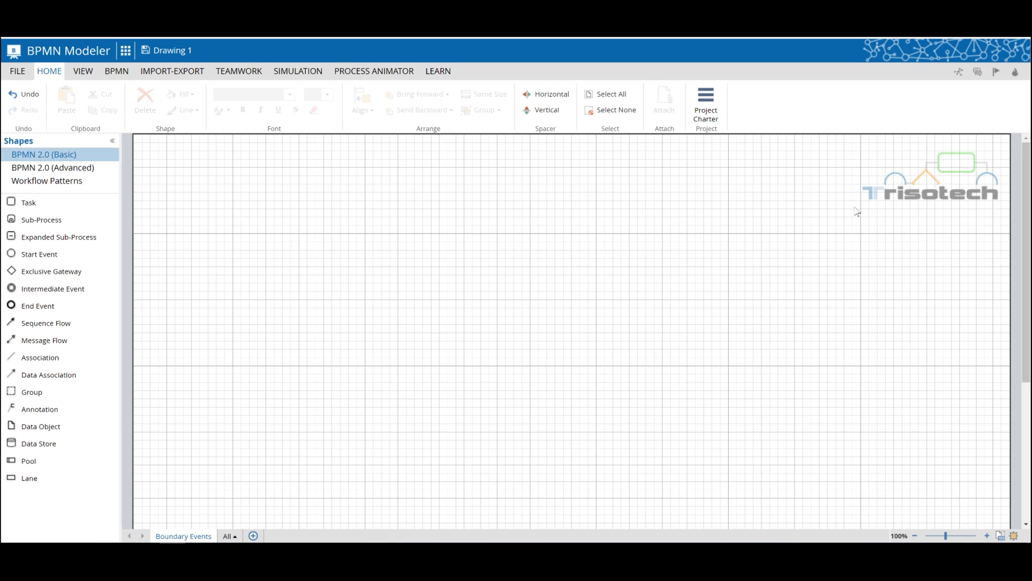
pyautogui.moveTo(276, 285)
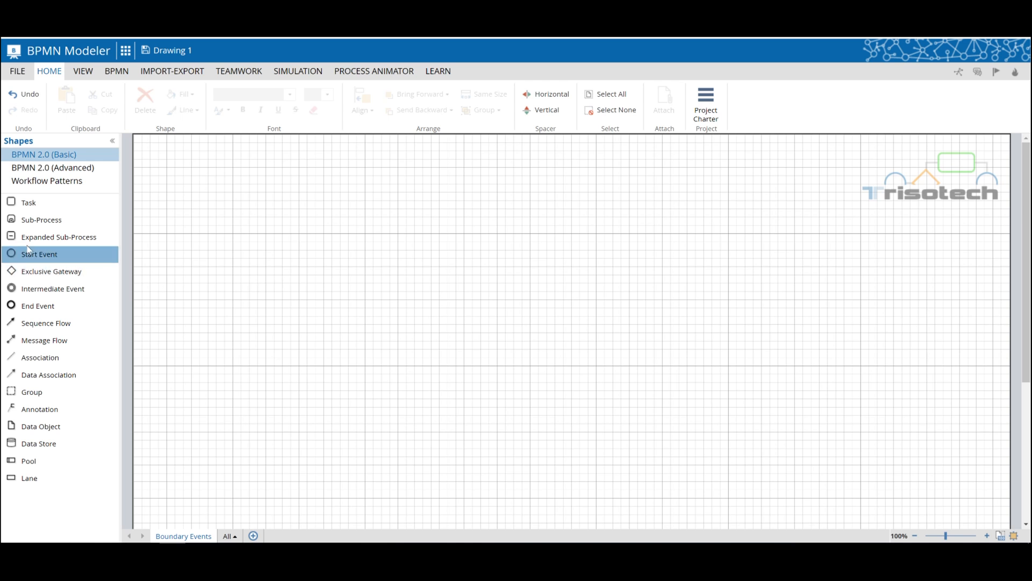
# Place a start event and chain two new tasks after it.
pyautogui.click(203, 264)
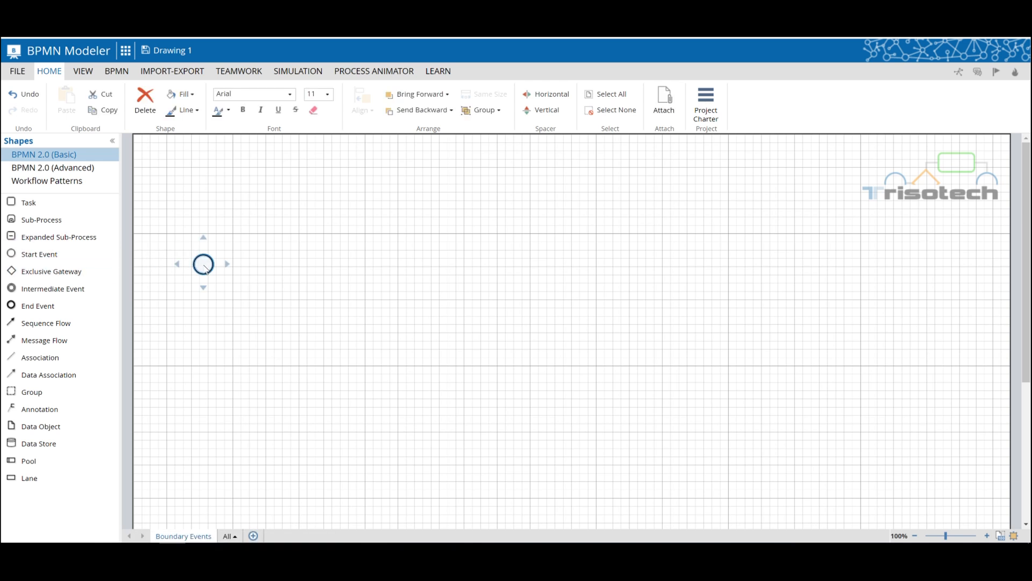
pyautogui.click(227, 264)
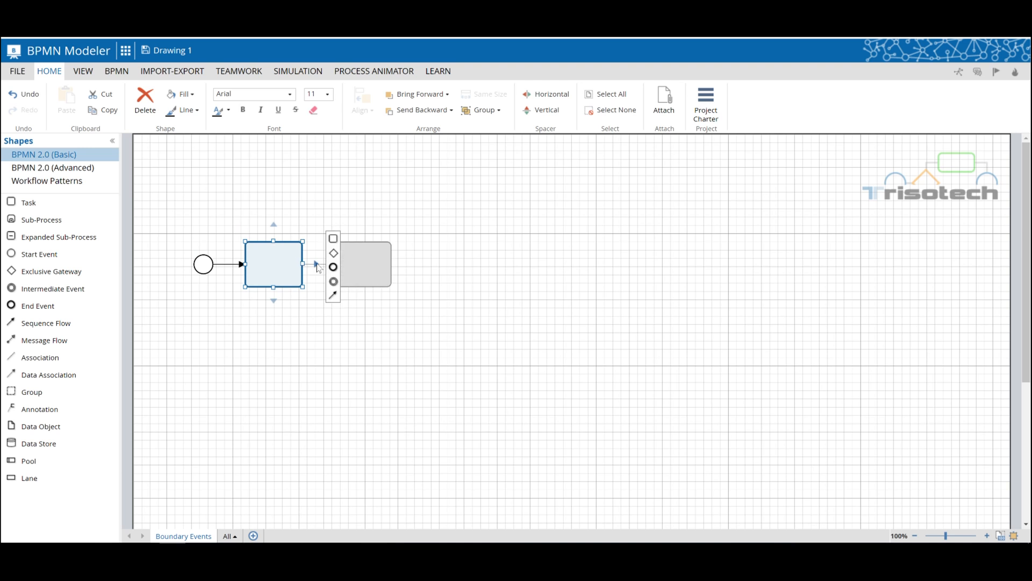
pyautogui.moveTo(333, 239)
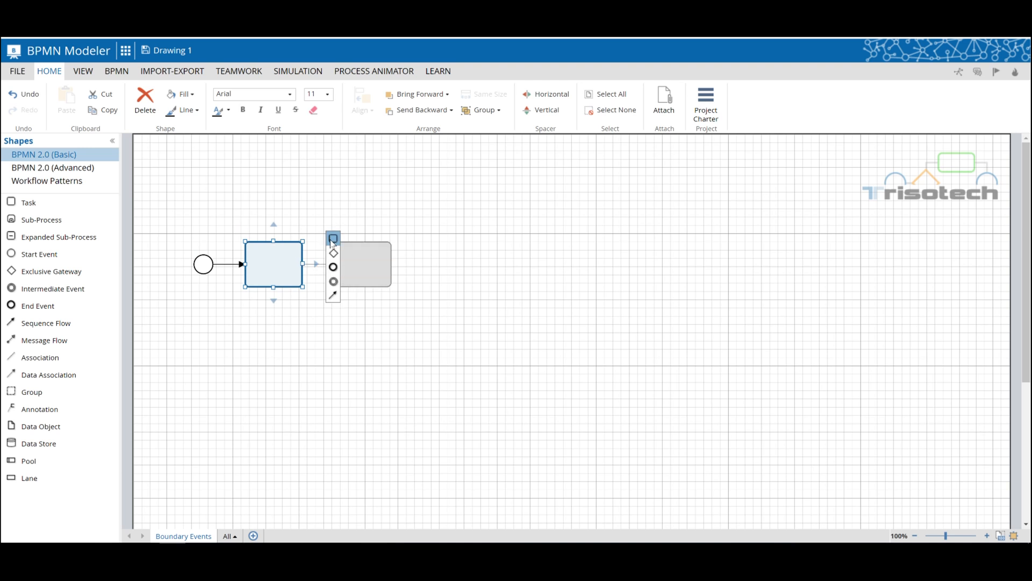
pyautogui.click(333, 238)
pyautogui.write('Review Social')
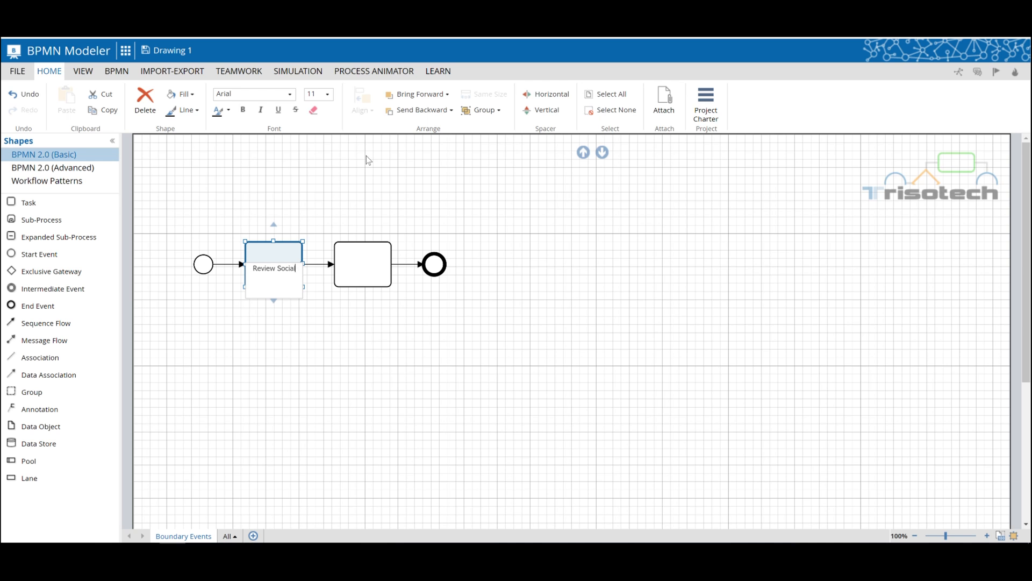
# Label the tasks 'Review Social Media Page' and 'Comment on Social Media Posts'.
pyautogui.write('Media')
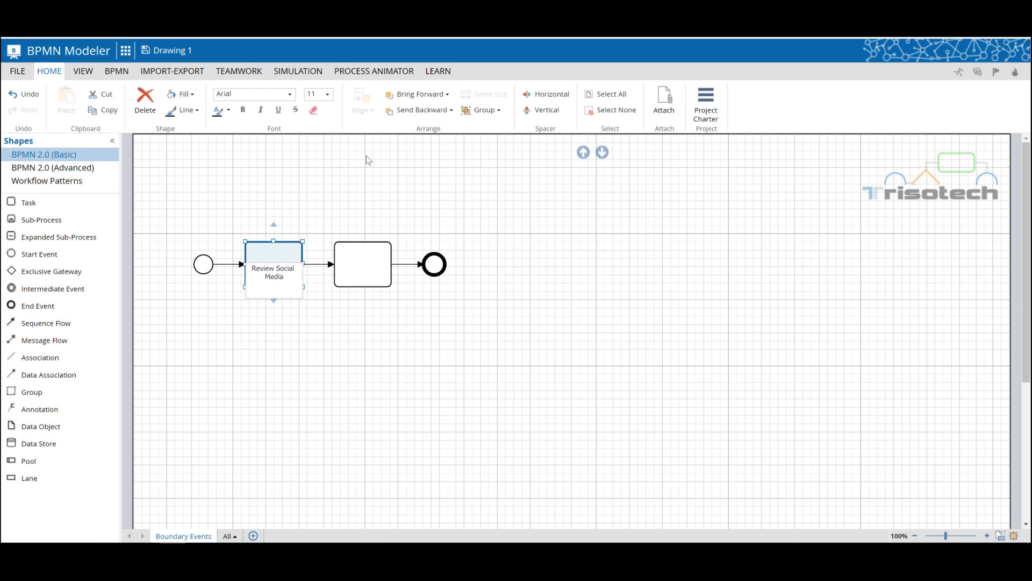
pyautogui.write('Page')
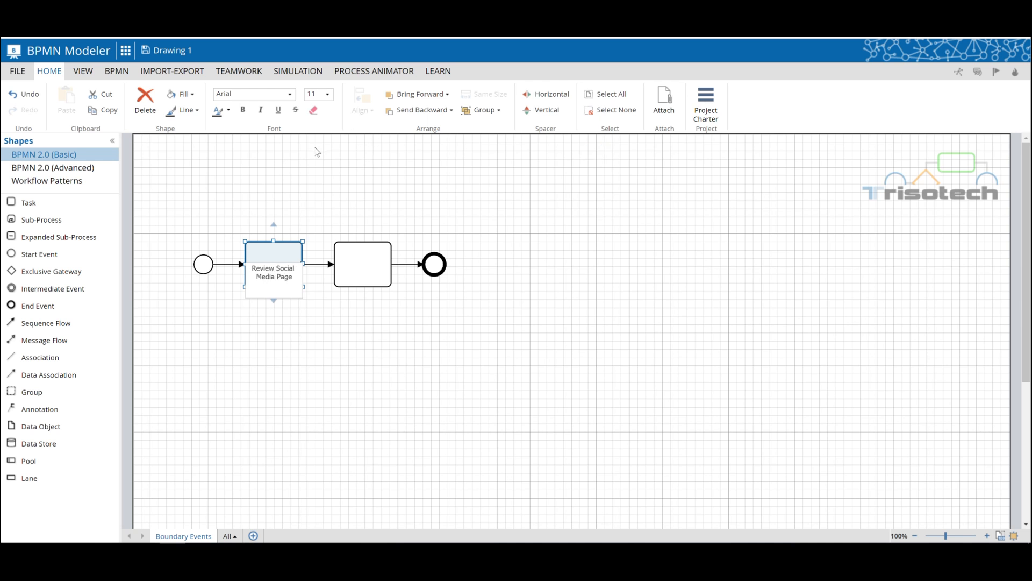
pyautogui.click(362, 264)
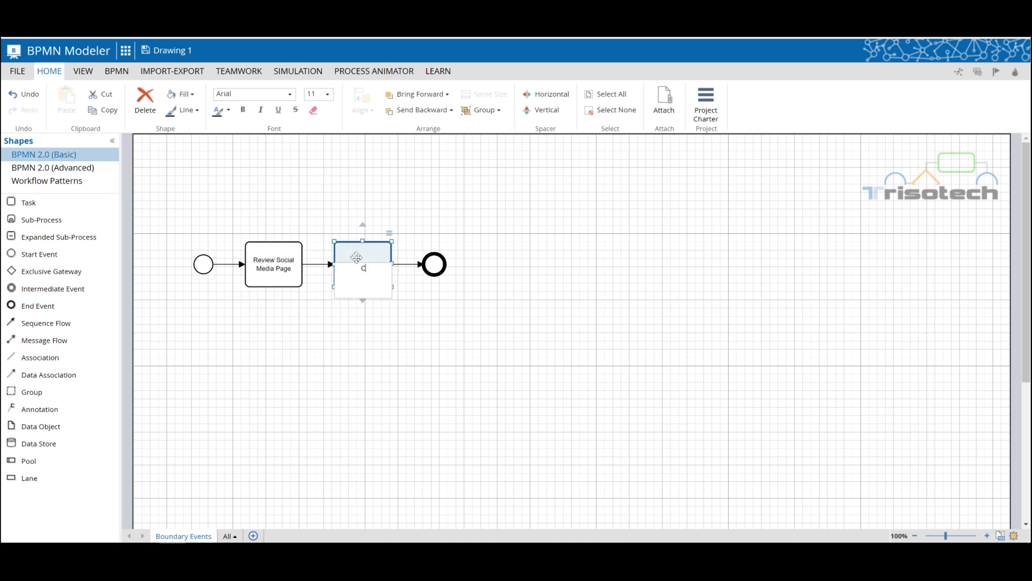
pyautogui.write('Comment on')
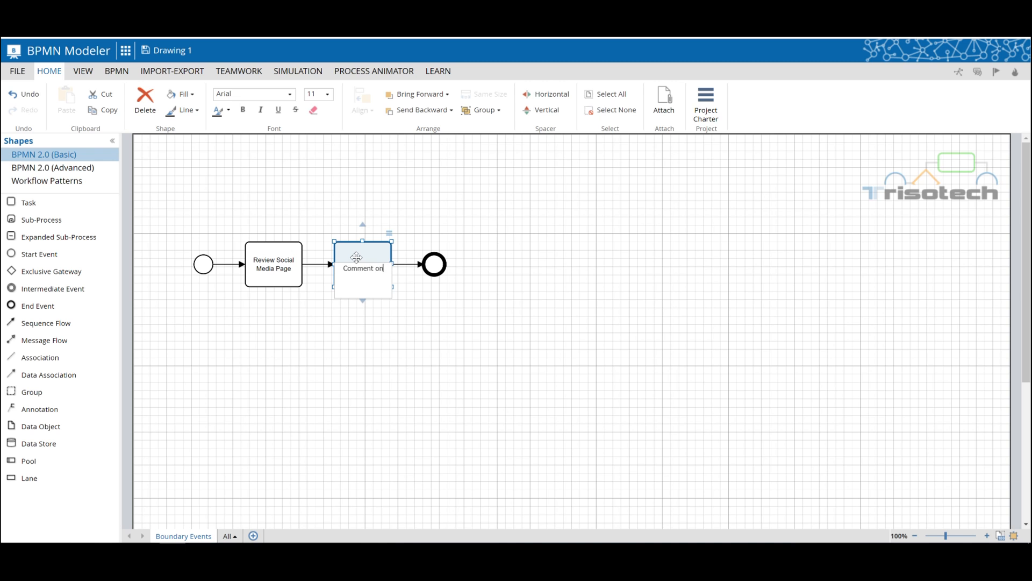
pyautogui.write('Social Media Posts')
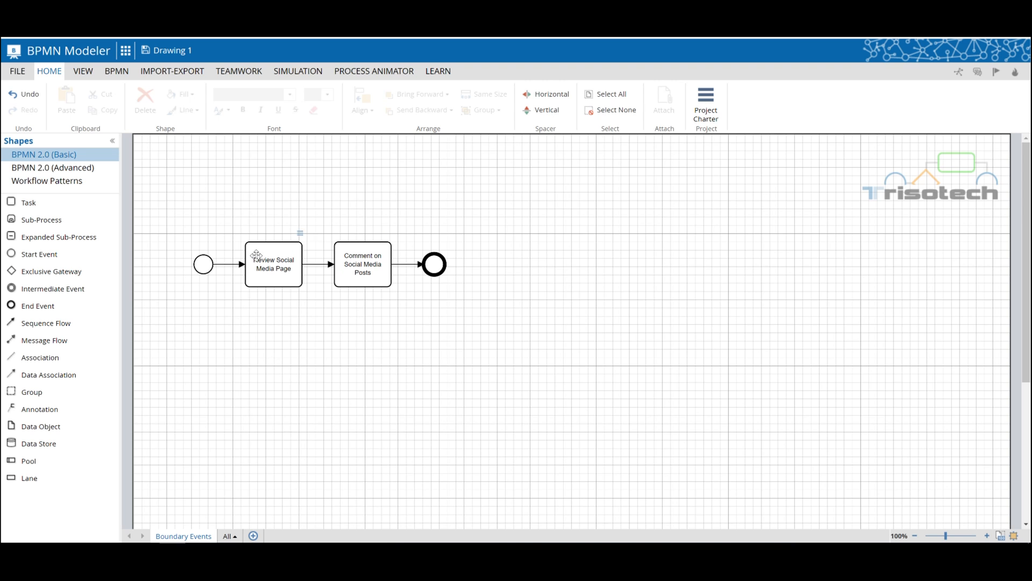
# Change Review Social Media Page and Comment on Social Media Posts into user tasks.
pyautogui.rightClick(272, 264)
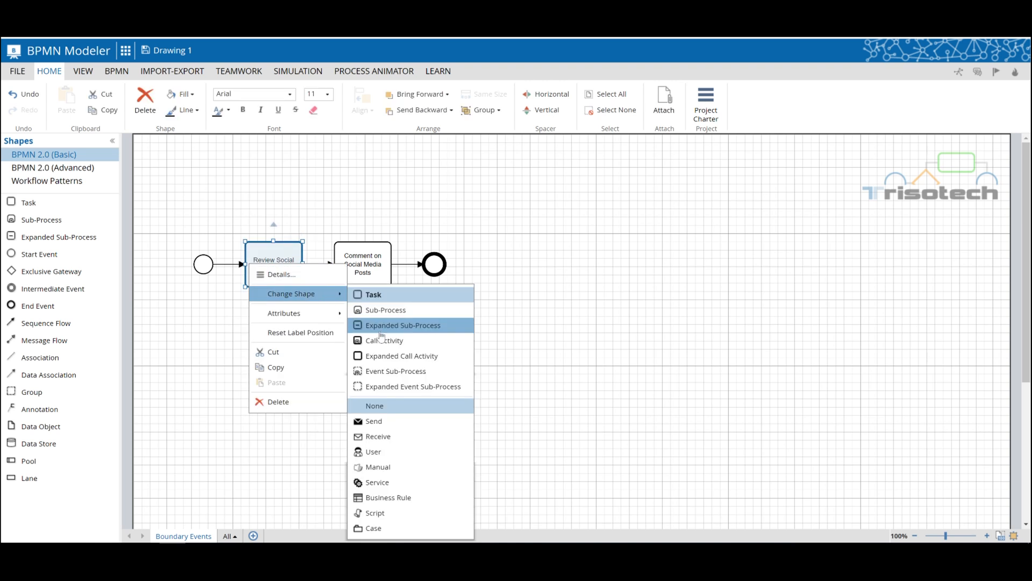
pyautogui.click(373, 452)
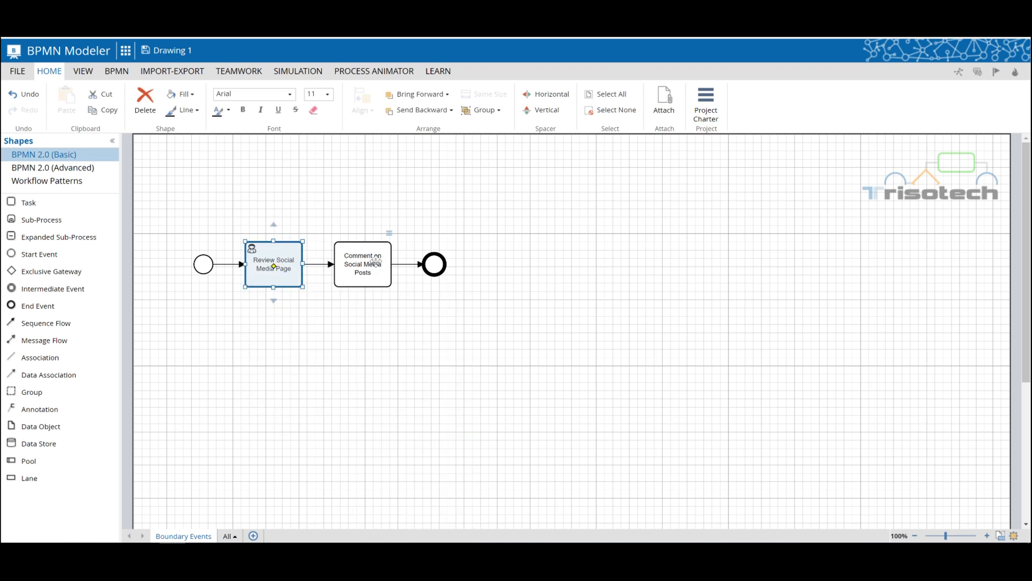
pyautogui.rightClick(362, 264)
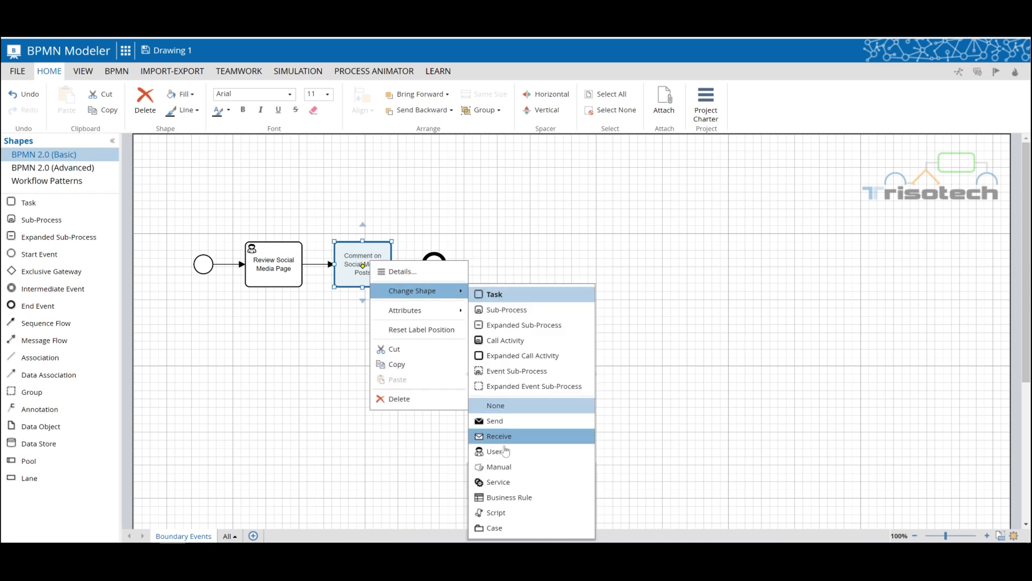
pyautogui.click(495, 451)
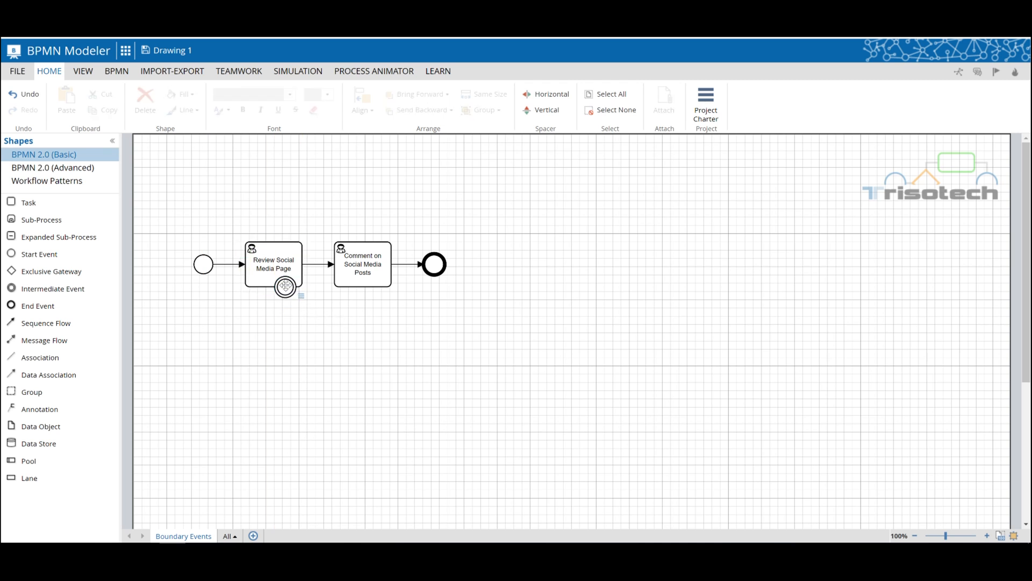
# Append a task below the boundary event and label the event 'News feed alert'.
pyautogui.click(285, 286)
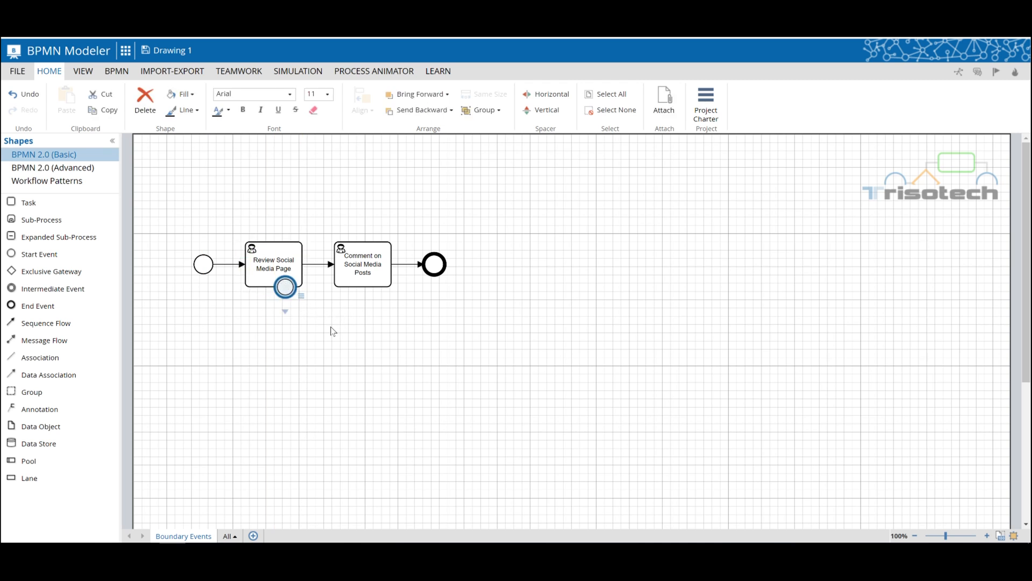
pyautogui.click(284, 310)
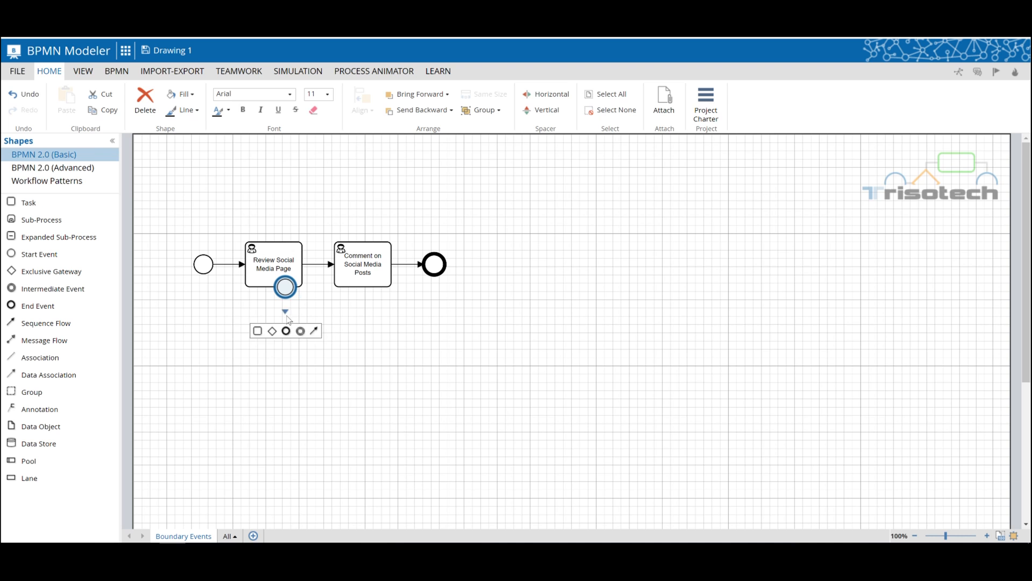
pyautogui.moveTo(288, 308)
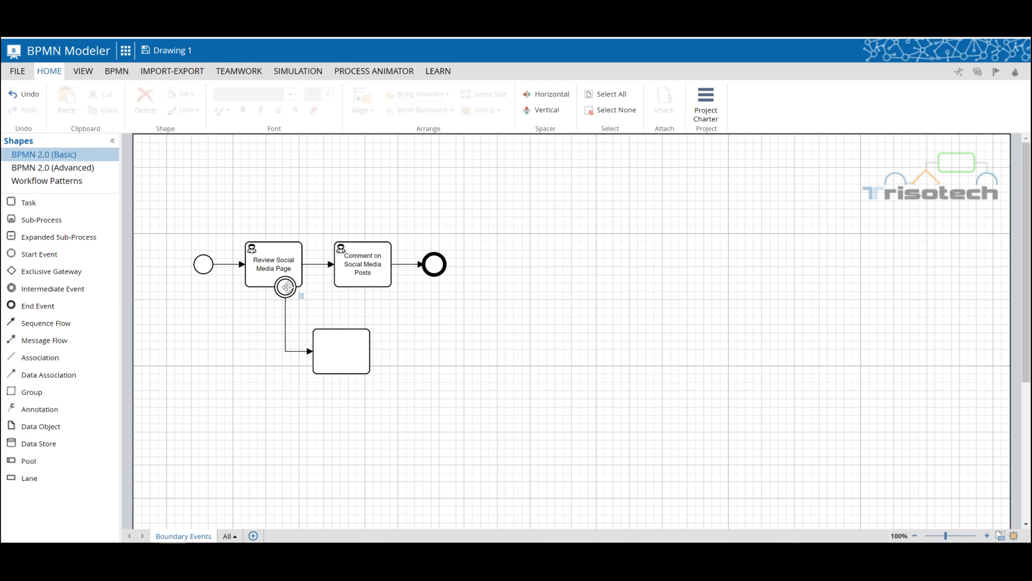
pyautogui.click(285, 288)
pyautogui.write('News feed ale')
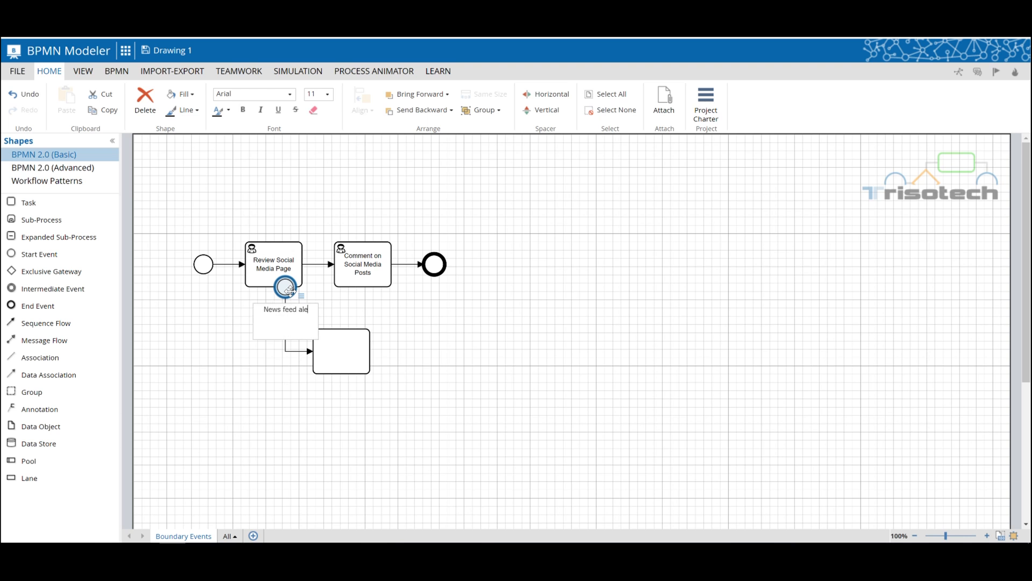
pyautogui.write('rt')
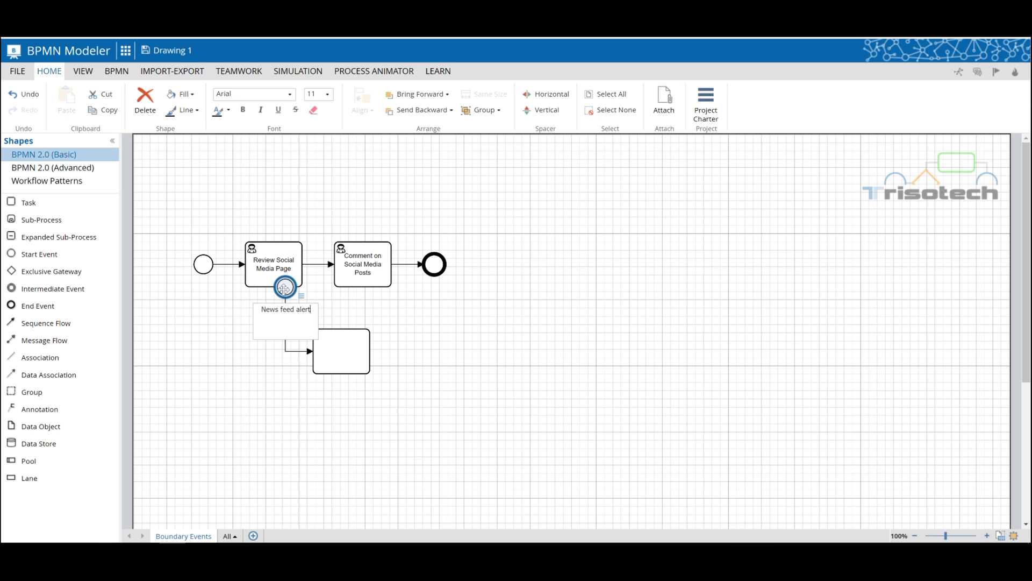
# Change the News feed alert boundary event into a catching signal event.
pyautogui.rightClick(285, 288)
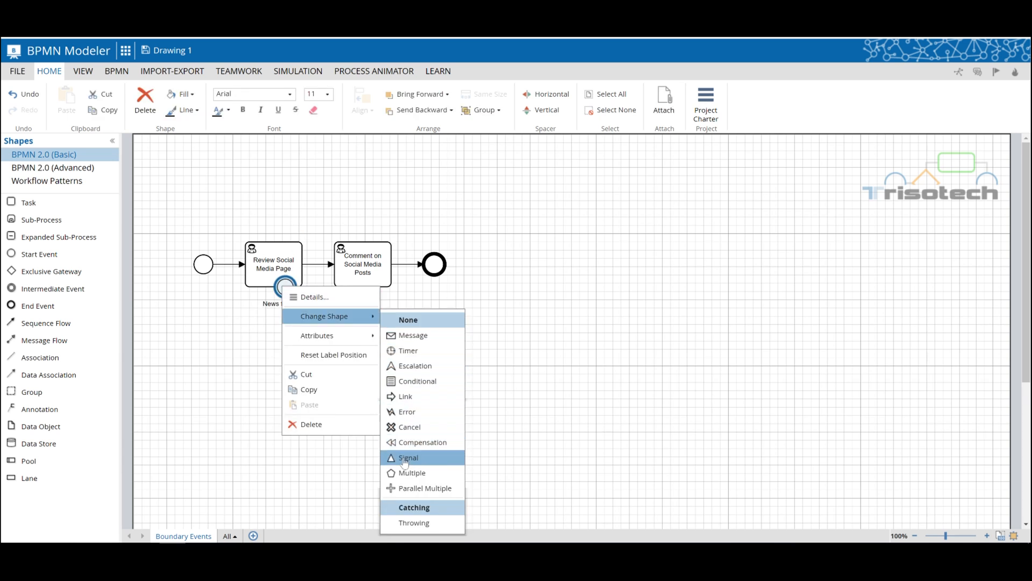
pyautogui.click(408, 457)
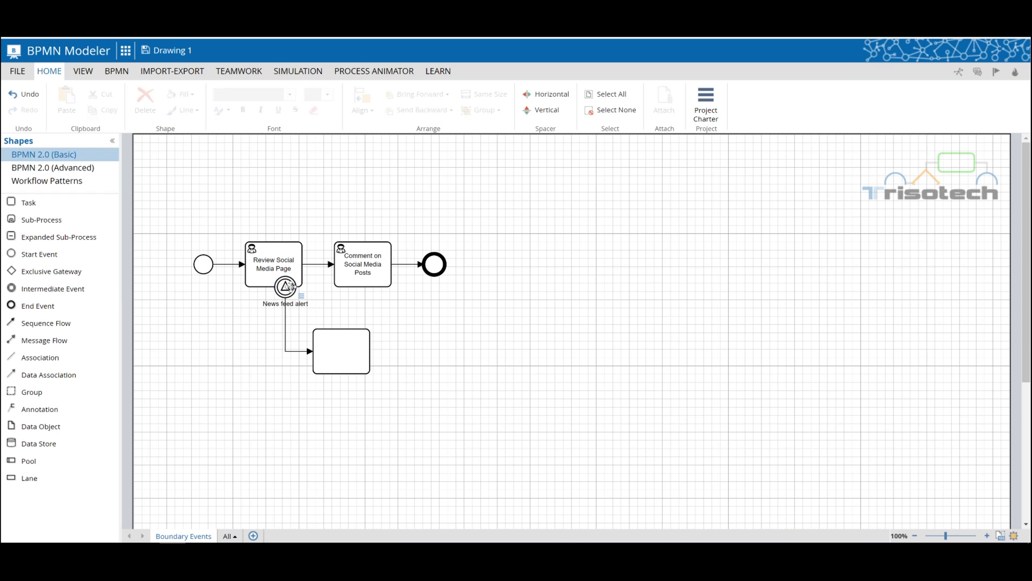
pyautogui.rightClick(285, 287)
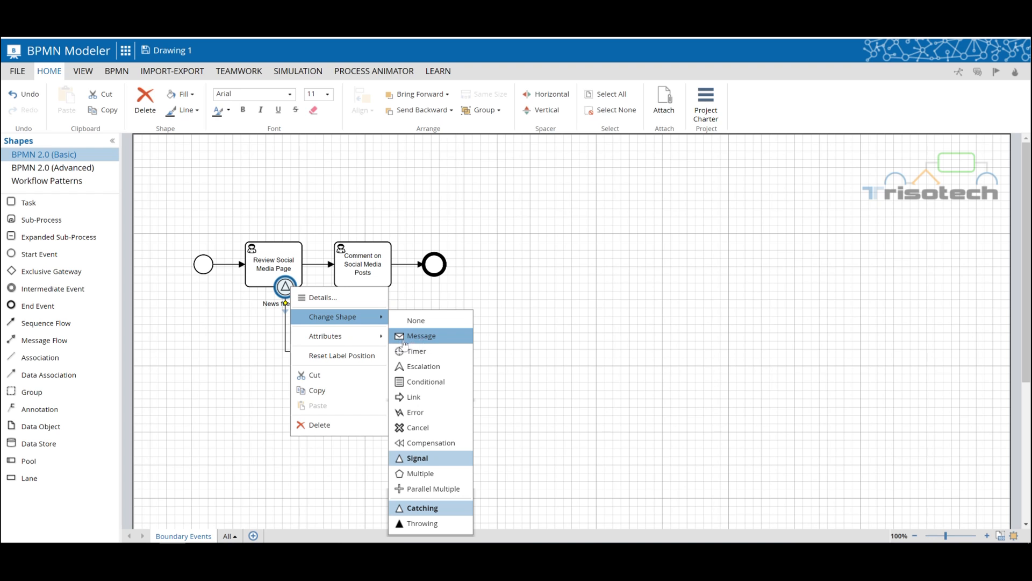
pyautogui.moveTo(414, 343)
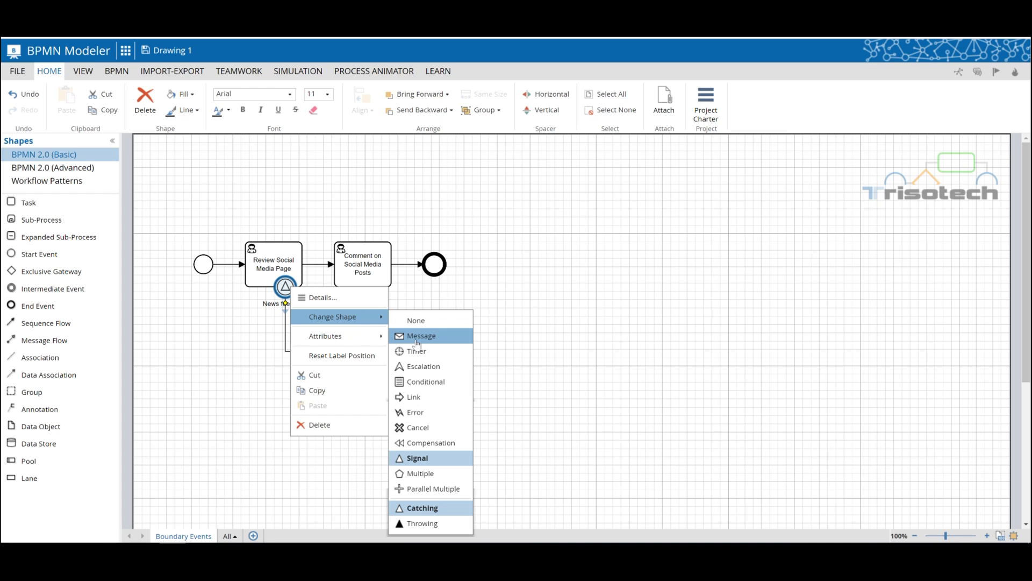
pyautogui.moveTo(426, 463)
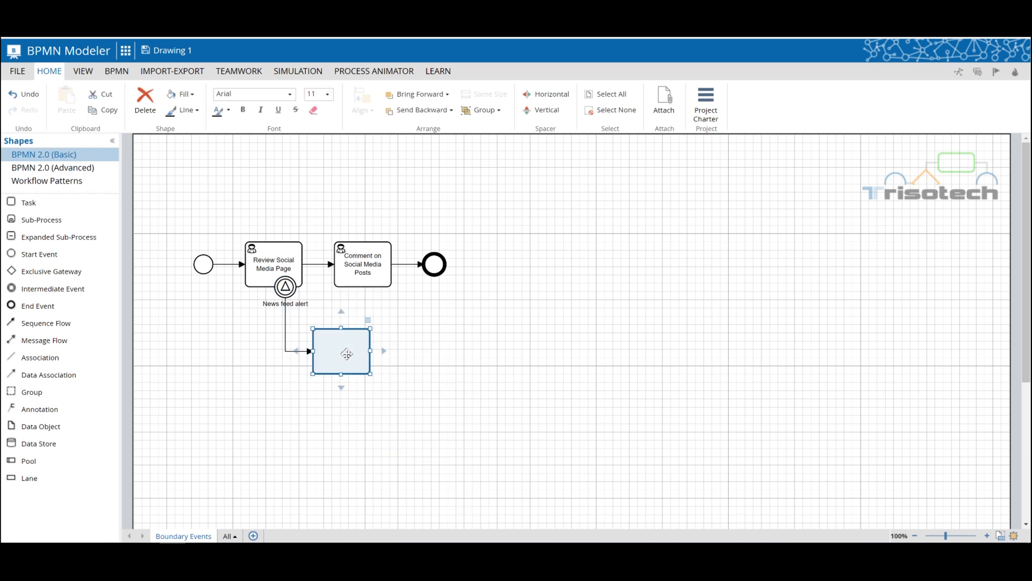
# Label the lower task 'Review News Article' and append an end event after it.
pyautogui.write('R')
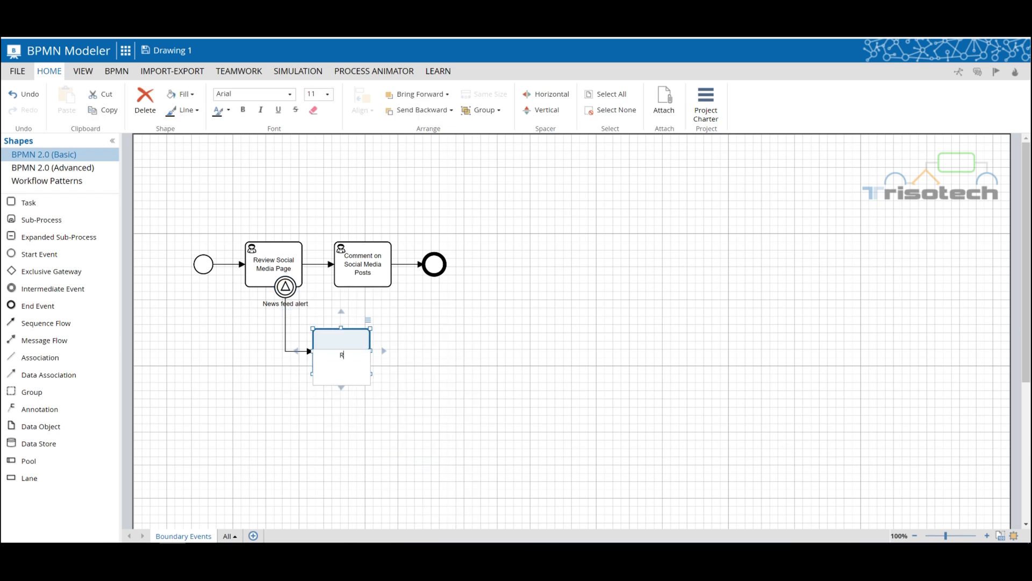
pyautogui.write('Review News')
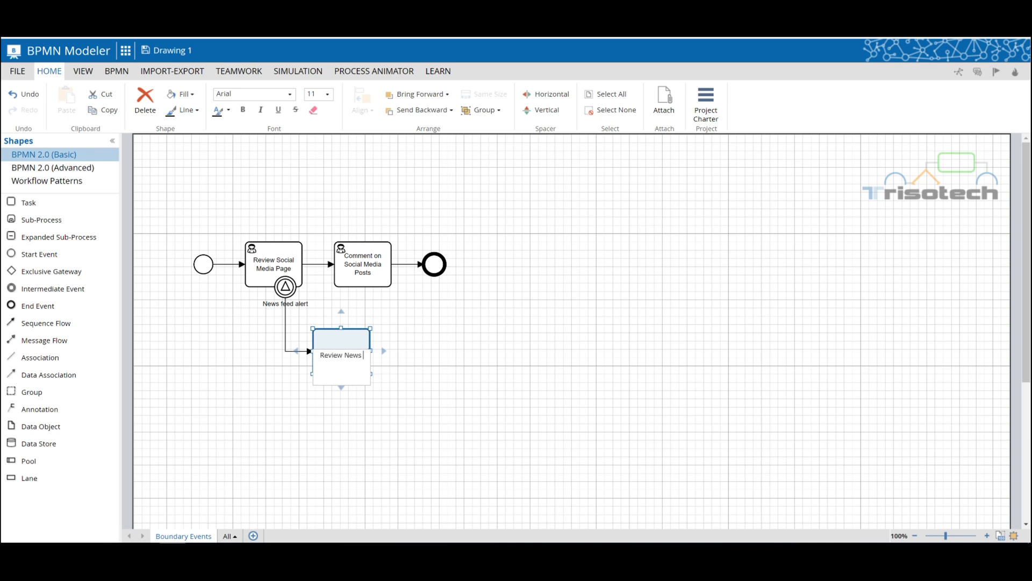
pyautogui.write('Article')
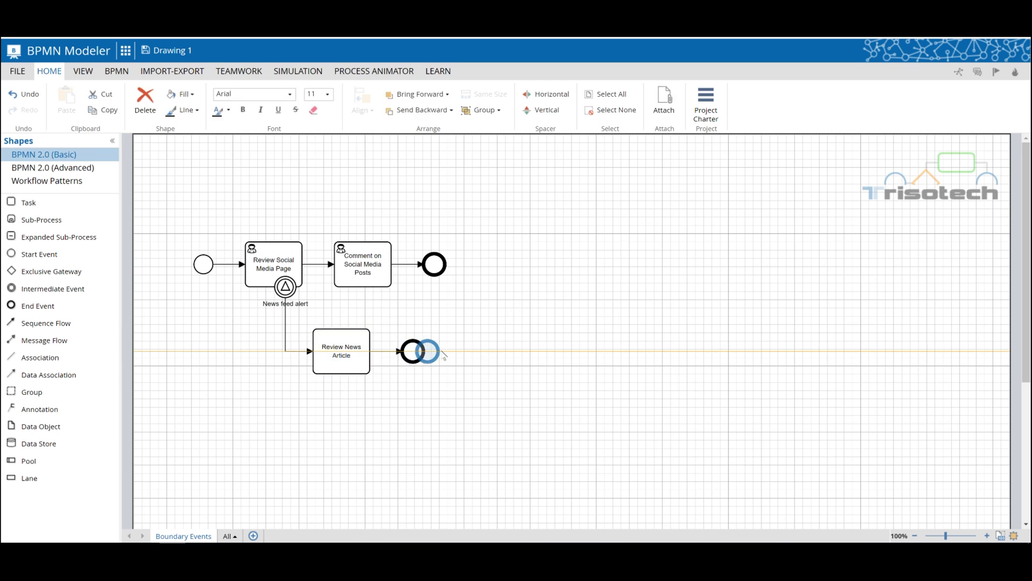
pyautogui.click(519, 363)
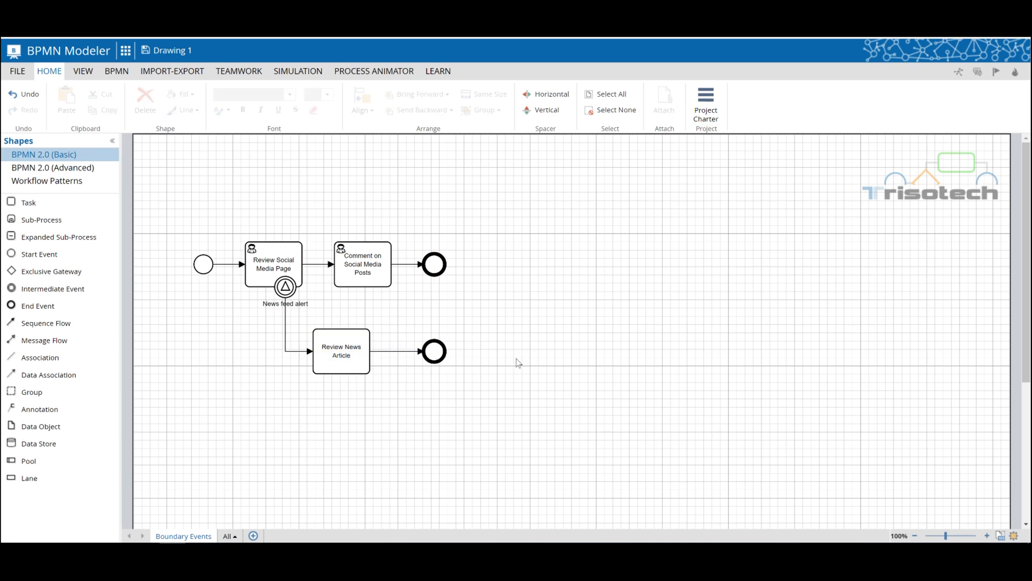
pyautogui.rightClick(341, 350)
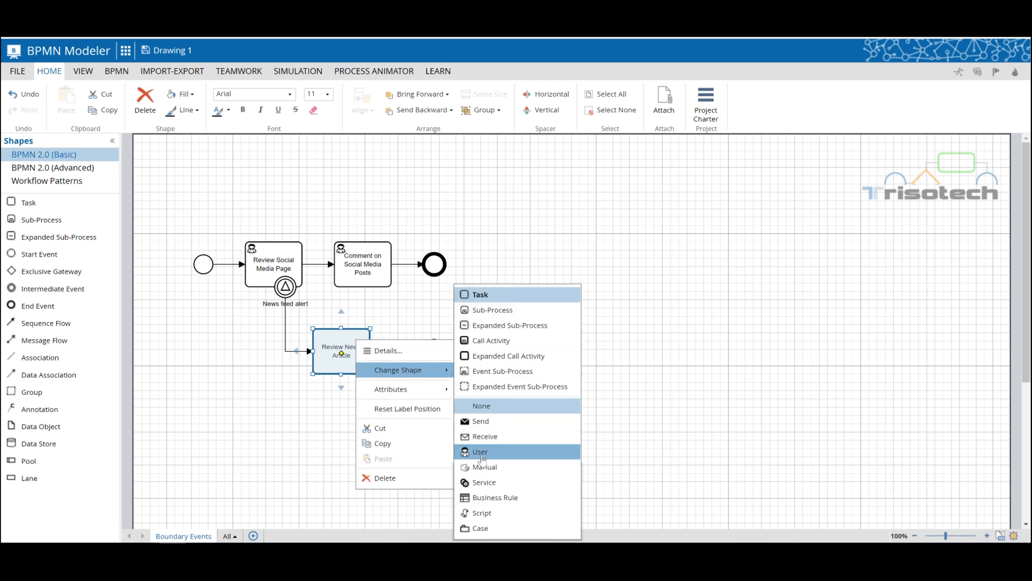
# Make Review News Article a user task and attach a boundary event labelled 'Car ad alert'.
pyautogui.click(480, 451)
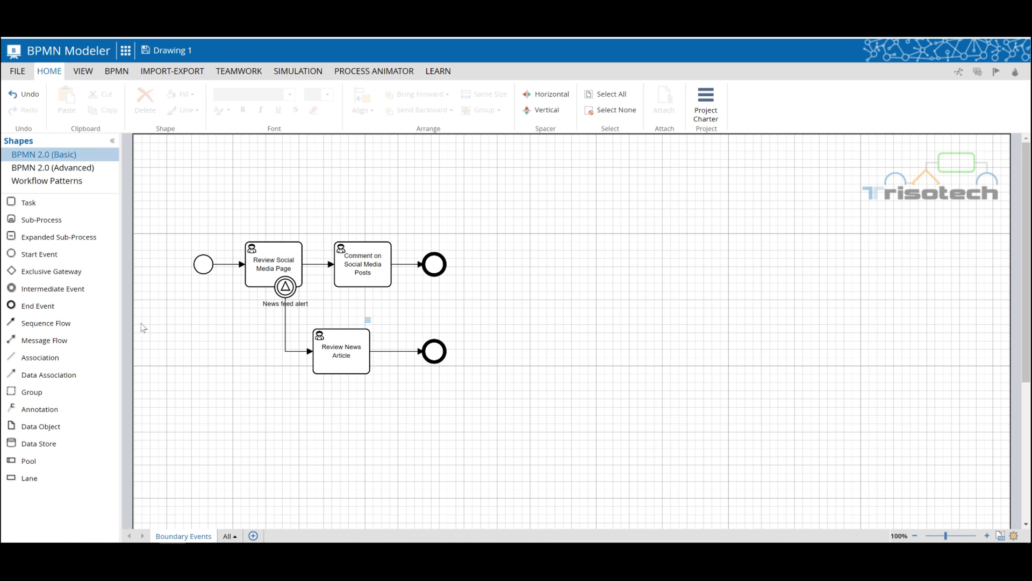
pyautogui.click(341, 350)
pyautogui.write('Car ad')
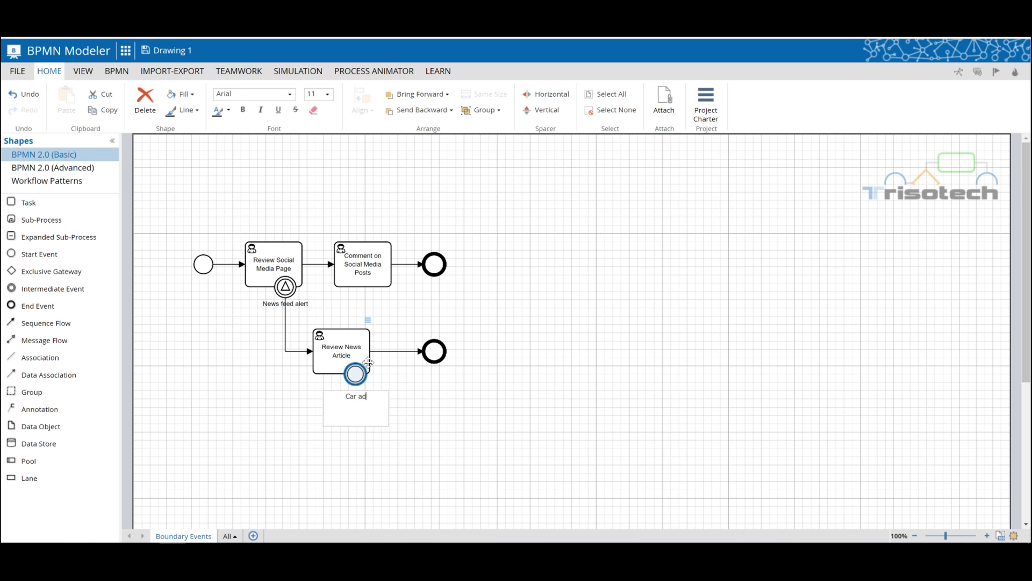
pyautogui.write('alert')
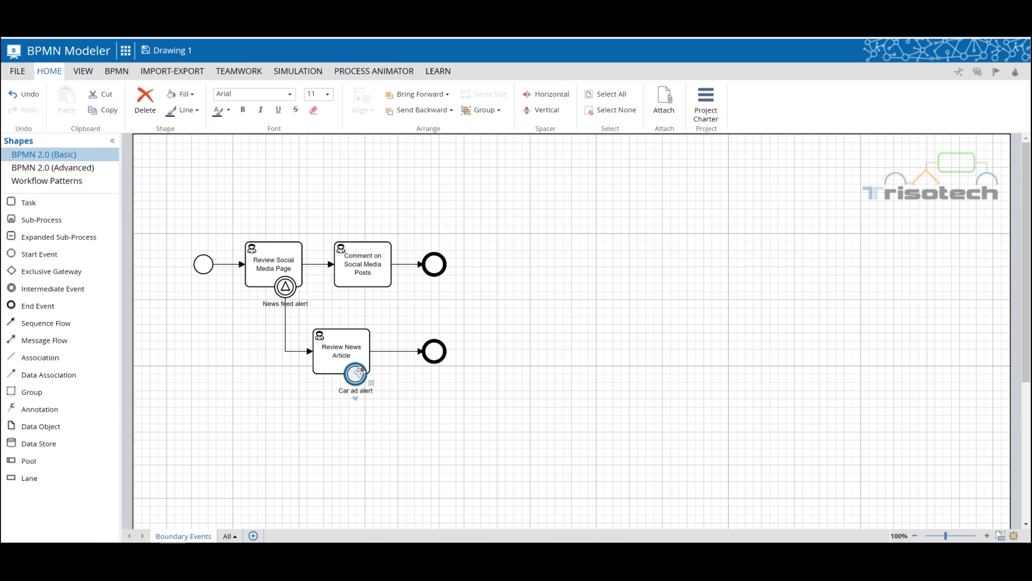
# Turn 'Car ad alert' into a signal event and make it non-interrupting.
pyautogui.rightClick(355, 374)
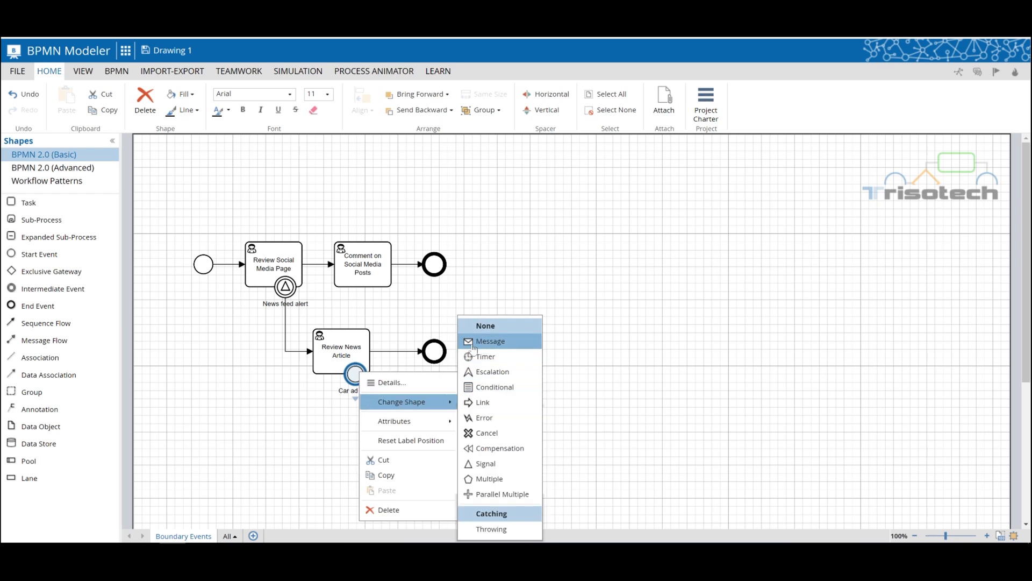
pyautogui.moveTo(485, 463)
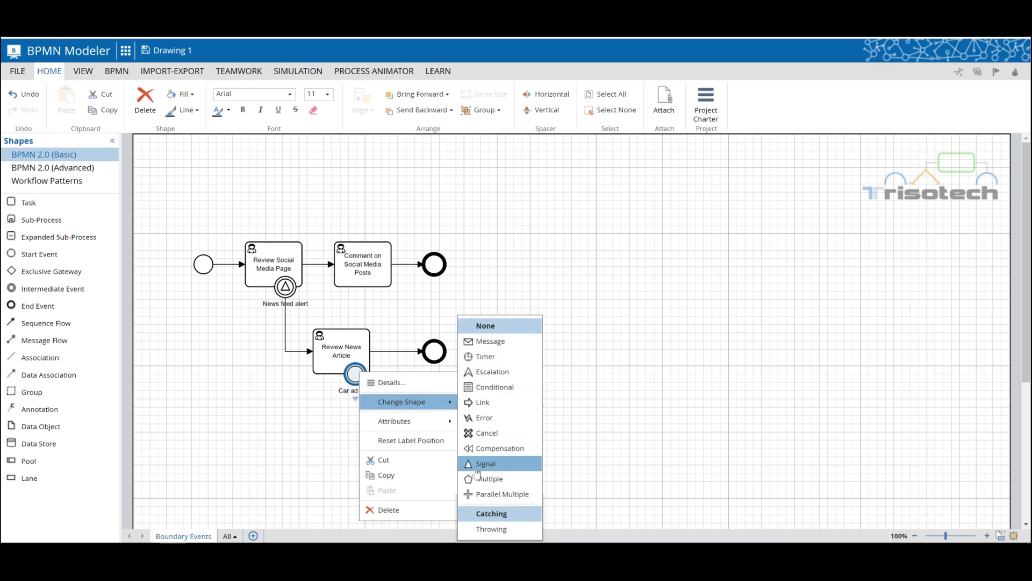
pyautogui.click(485, 463)
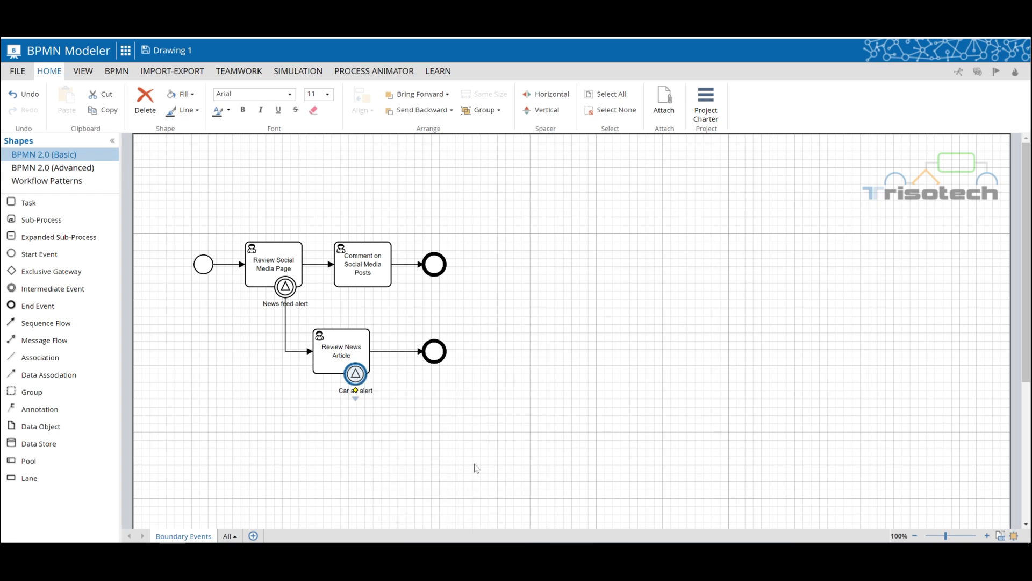
pyautogui.click(355, 374)
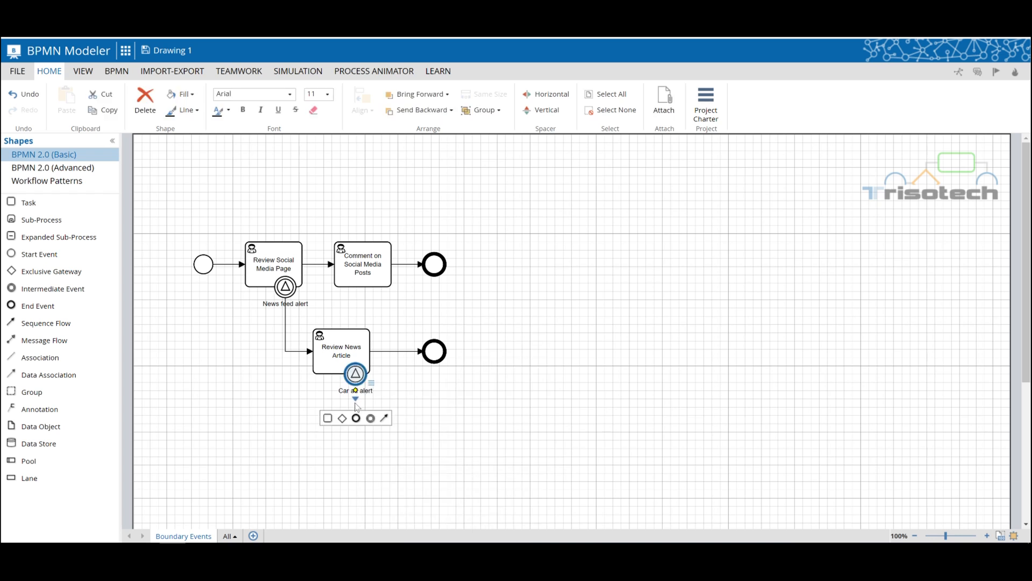
pyautogui.rightClick(355, 375)
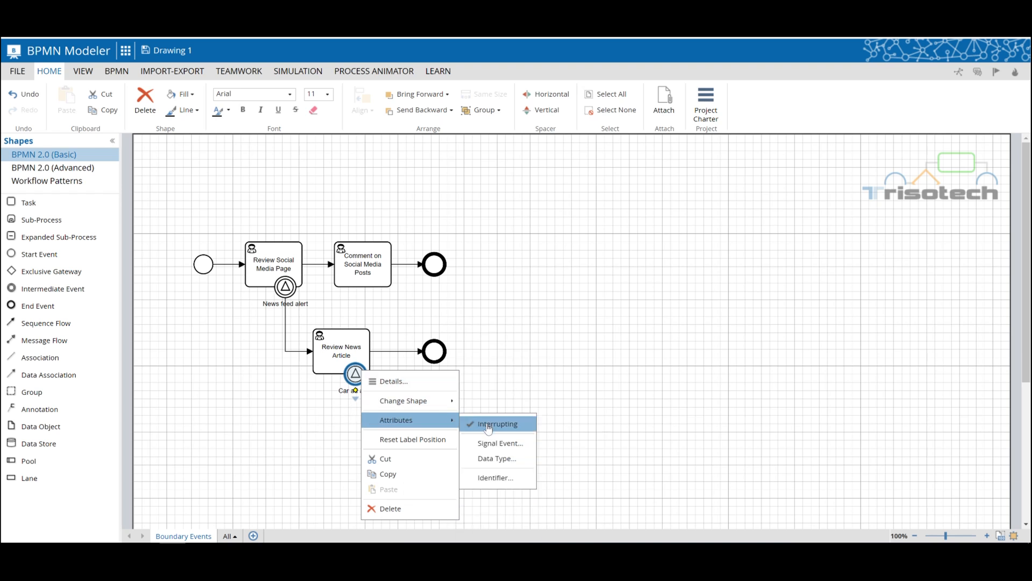
pyautogui.click(496, 423)
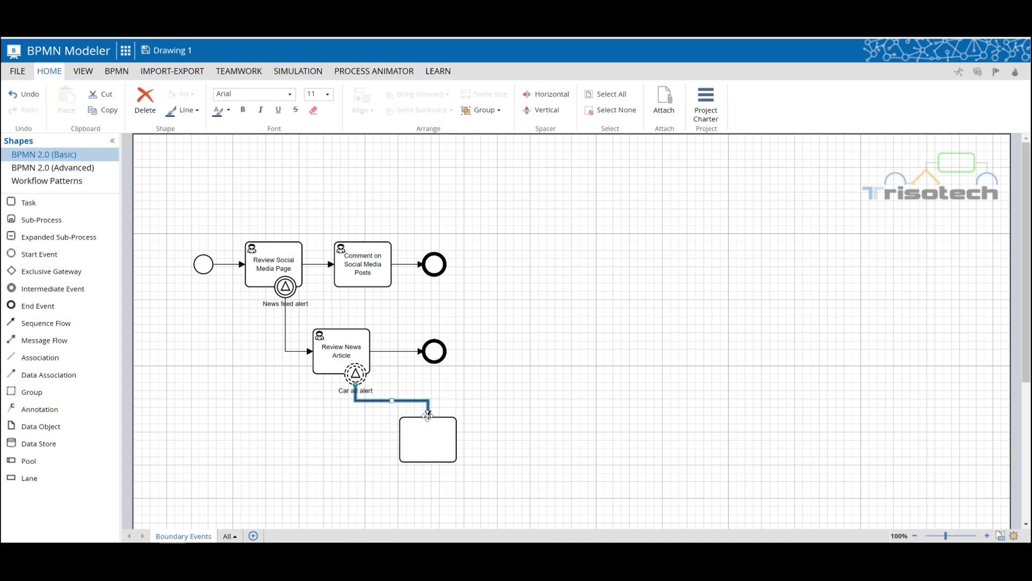
# Append an end event after the new task and name the task 'Review Car Ad'.
pyautogui.click(427, 439)
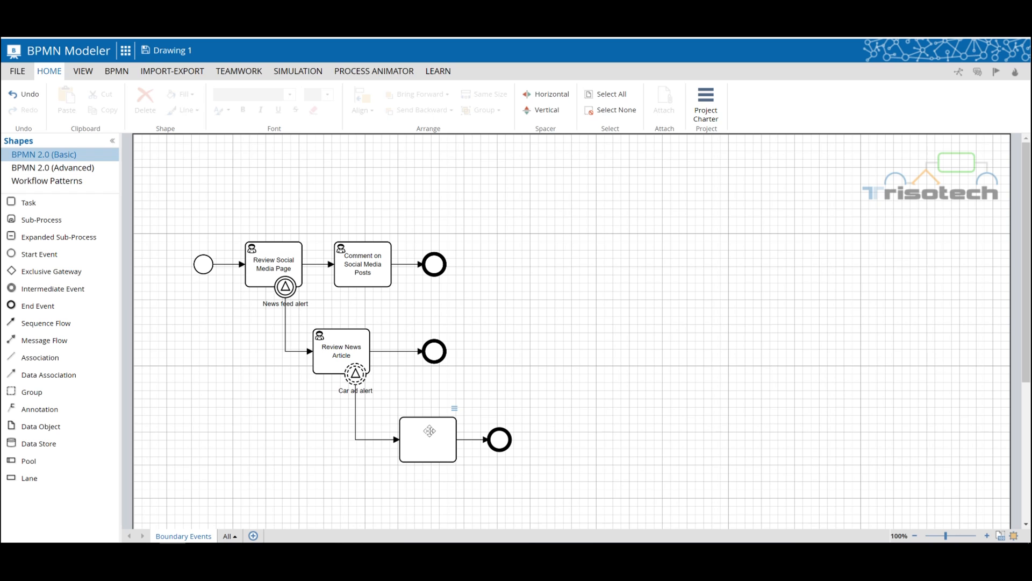
pyautogui.click(427, 440)
pyautogui.write('Review Car')
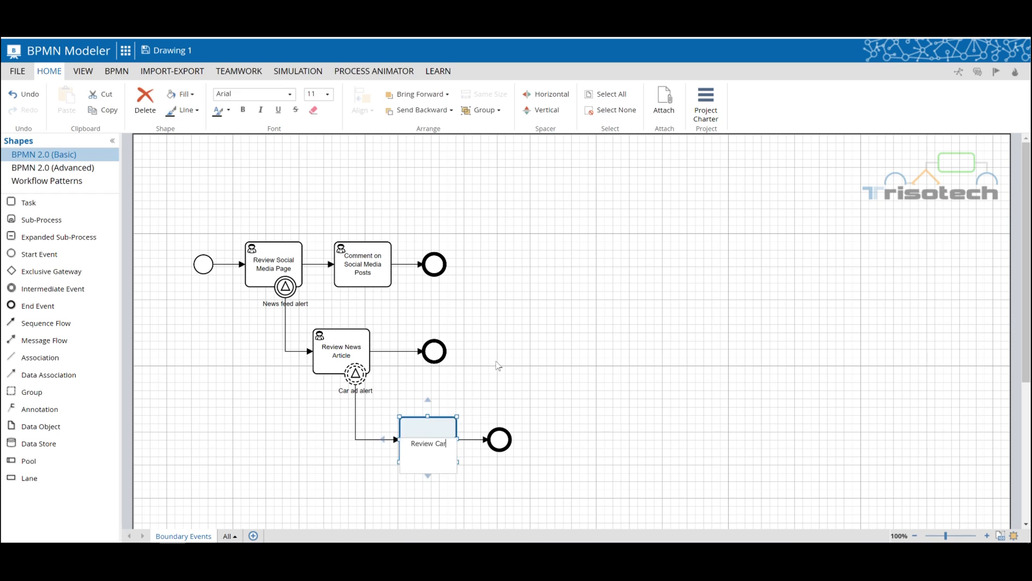
pyautogui.write('Add')
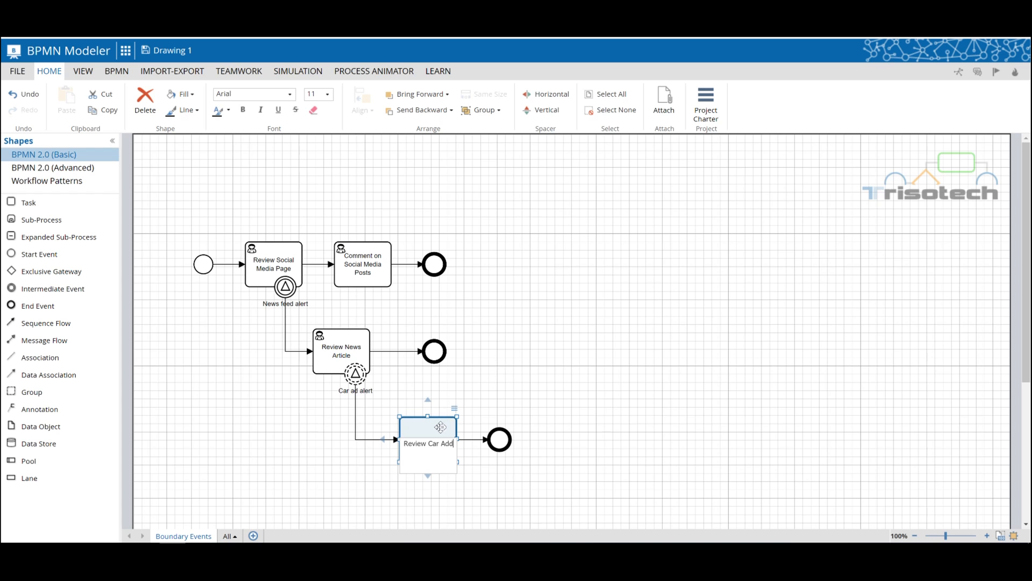
pyautogui.doubleClick(415, 443)
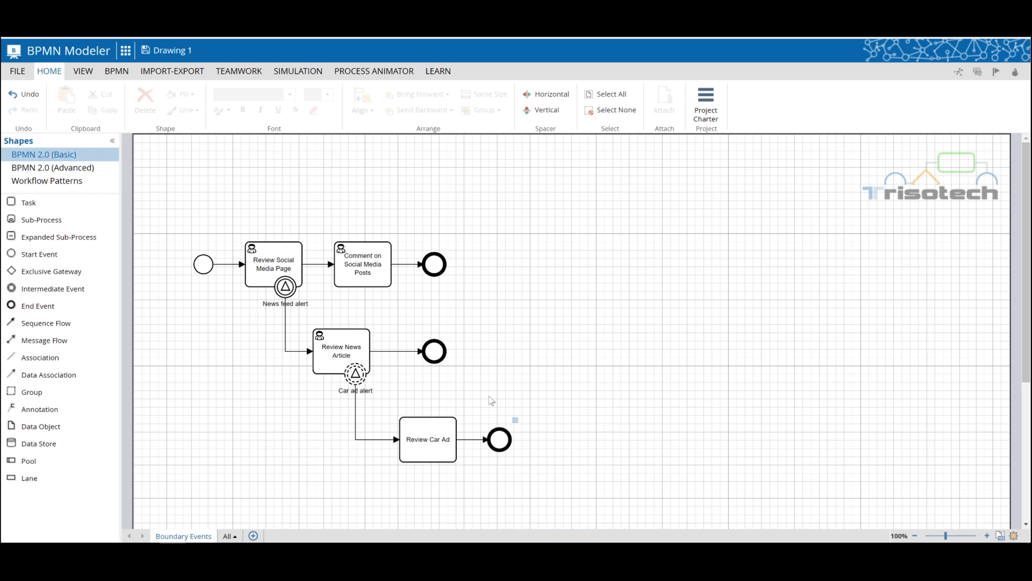
# Make Review Car Ad a user task and switch to the Process Animator tools.
pyautogui.rightClick(428, 440)
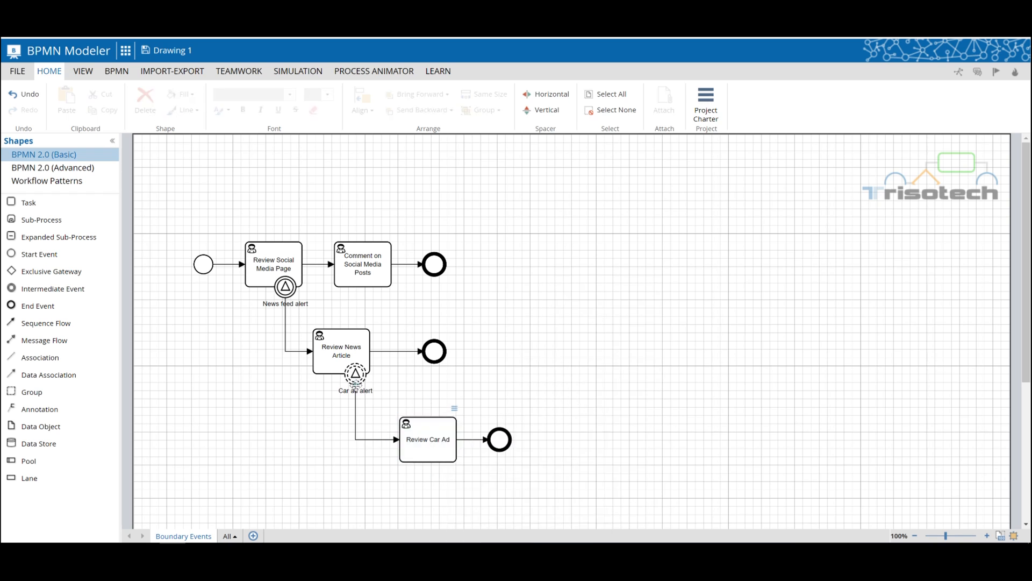
pyautogui.click(355, 375)
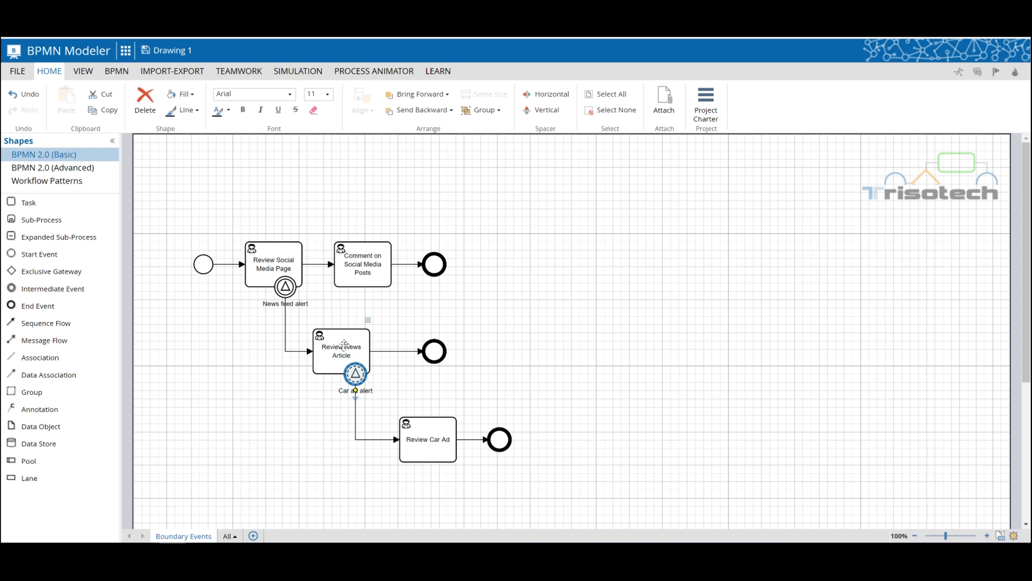
pyautogui.click(341, 351)
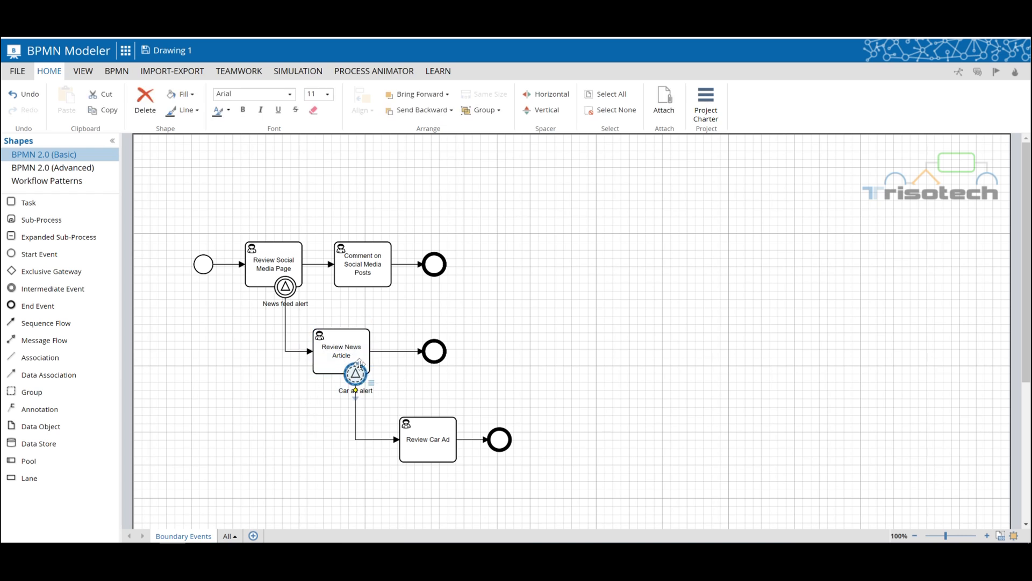
pyautogui.click(428, 440)
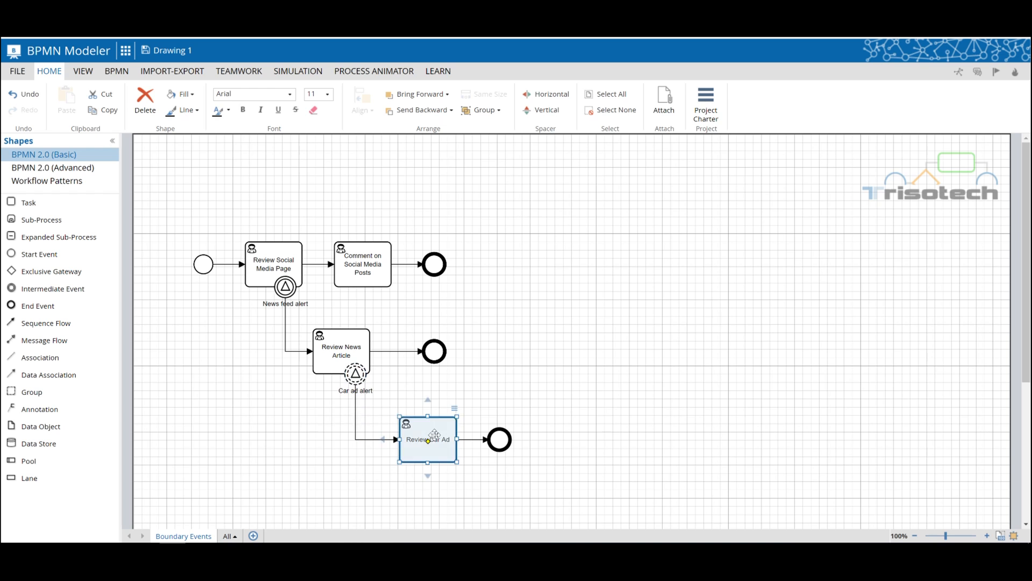
pyautogui.click(557, 366)
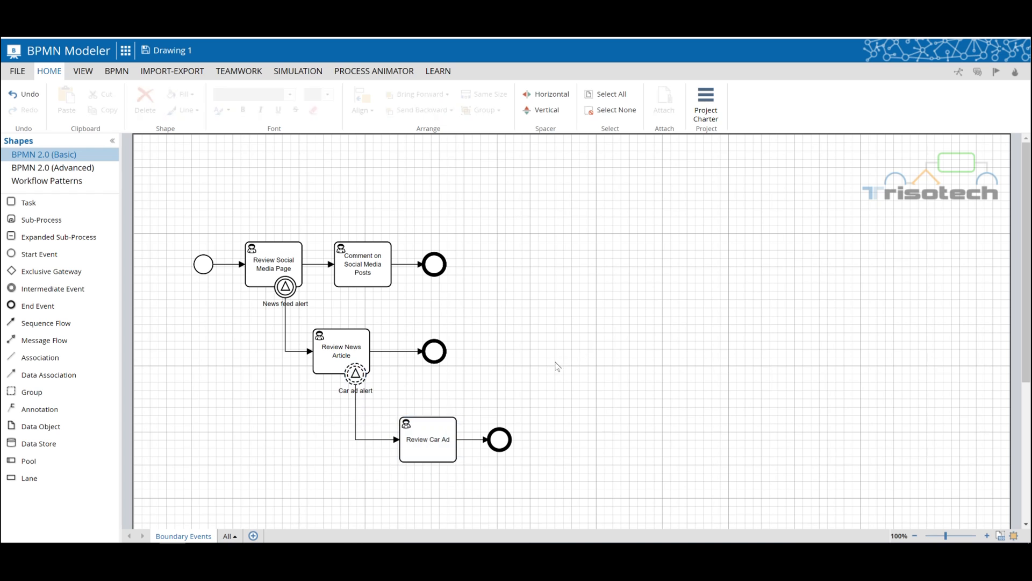
pyautogui.click(373, 71)
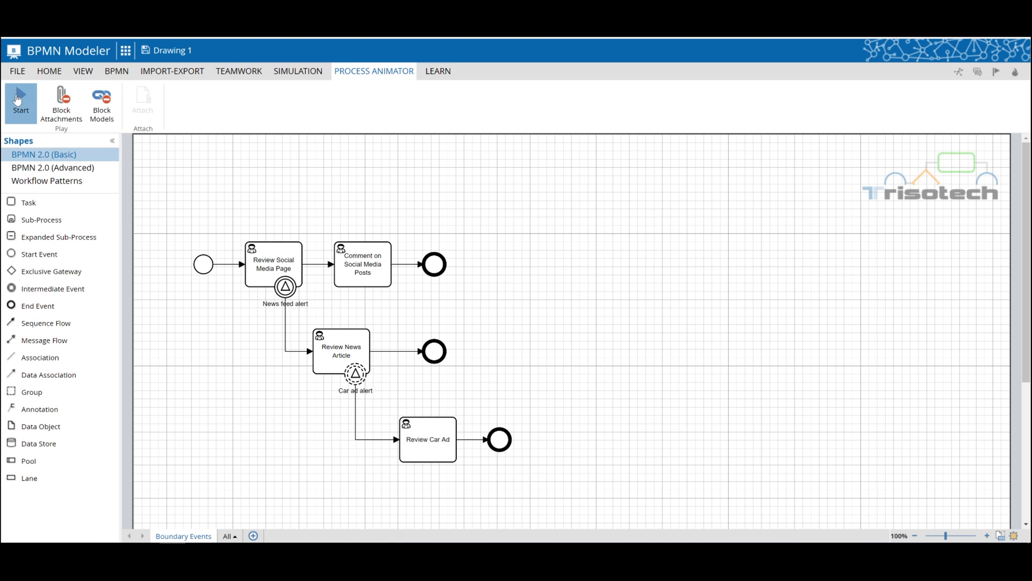
# Start the animation and launch a token from the start event.
pyautogui.click(20, 106)
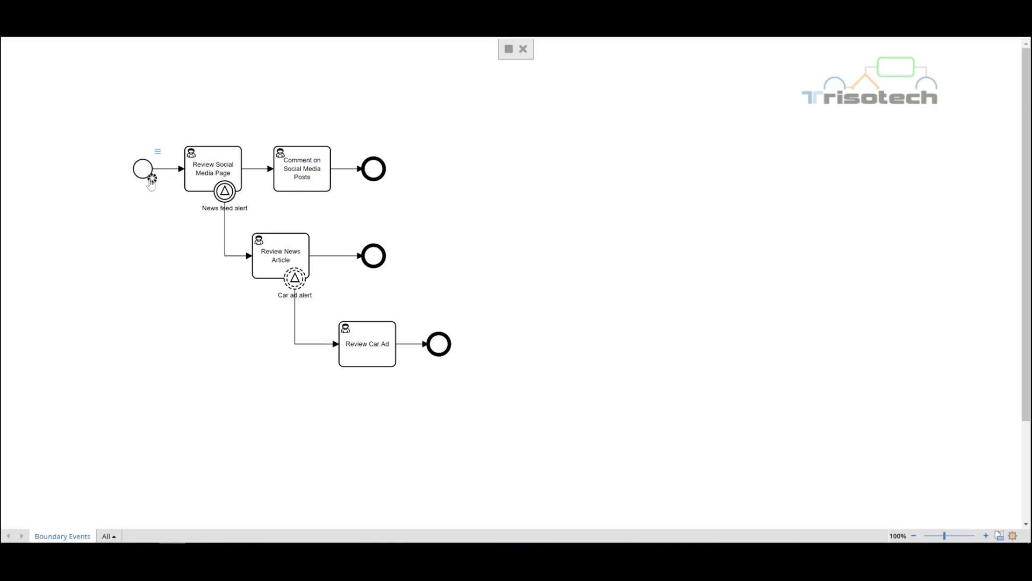
pyautogui.click(142, 168)
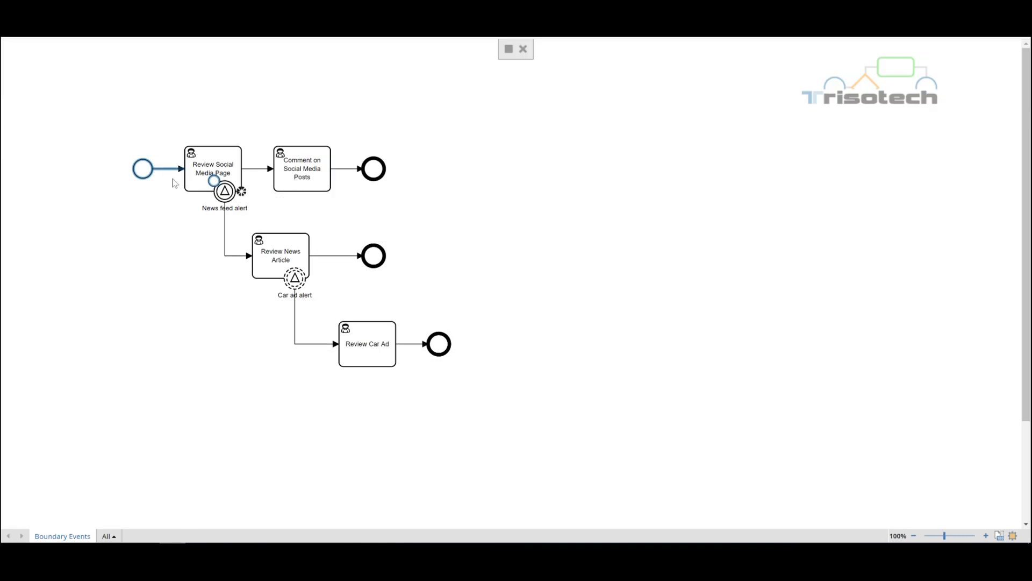
pyautogui.moveTo(235, 168)
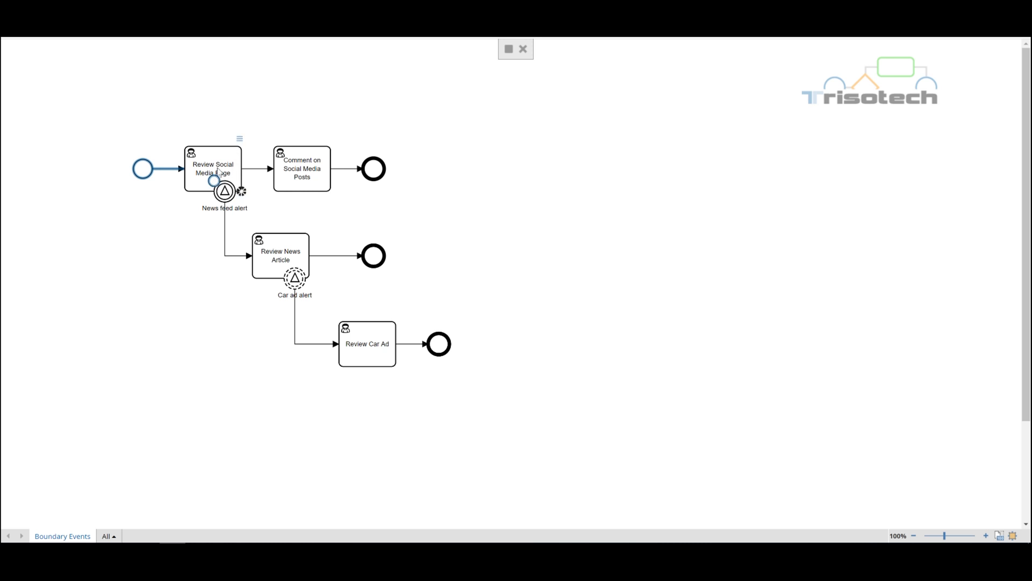
# Open and close the Review Social Media Page task details so the token advances.
pyautogui.doubleClick(213, 168)
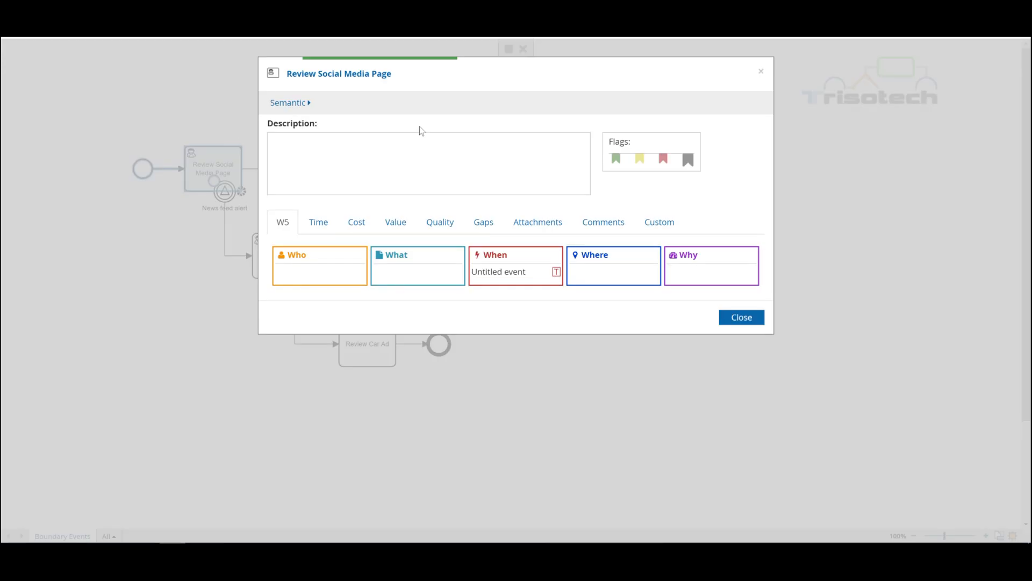
pyautogui.moveTo(762, 69)
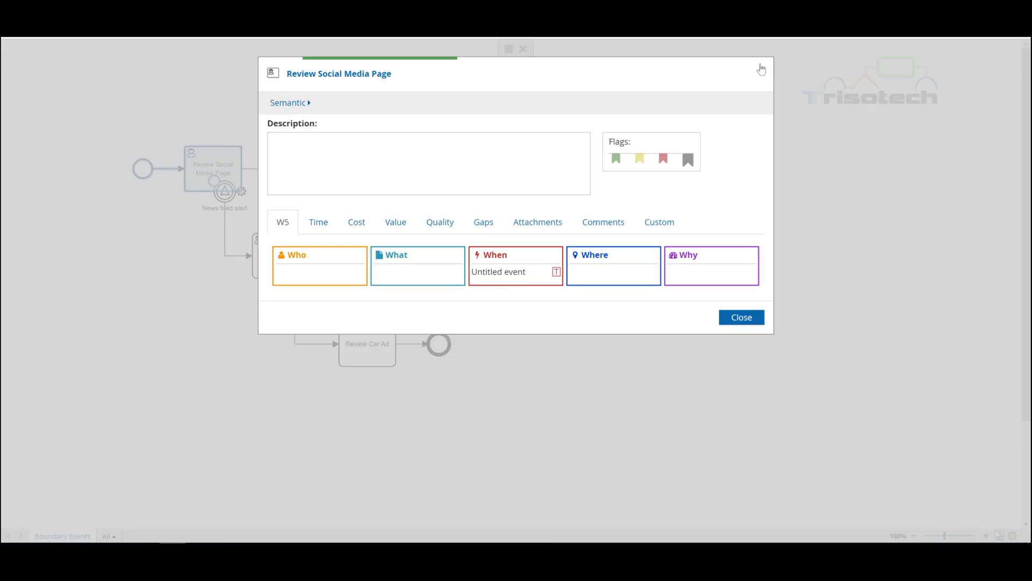
pyautogui.click(741, 317)
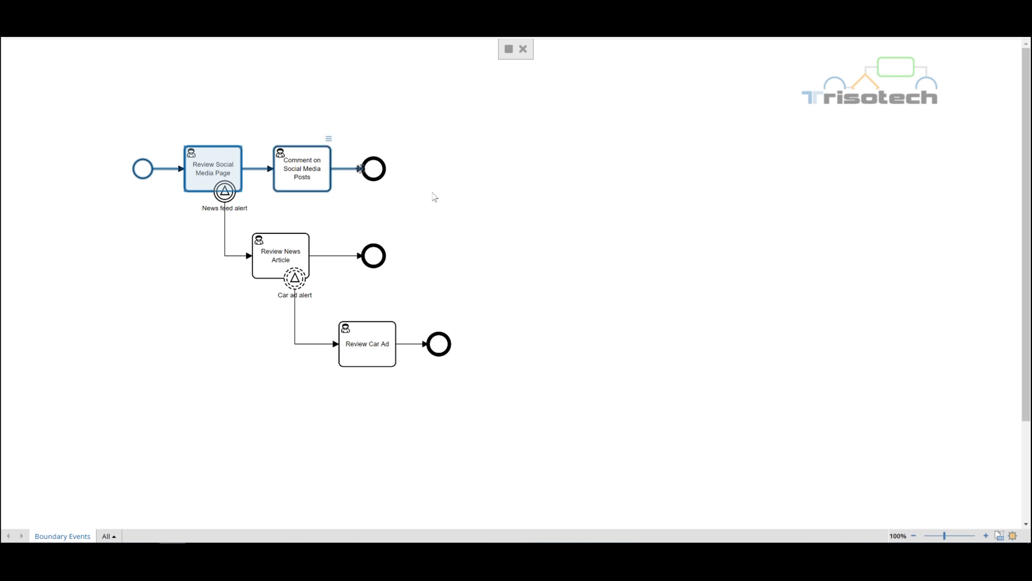
# Complete Comment on Social Media Posts so the token reaches the main end event.
pyautogui.click(373, 168)
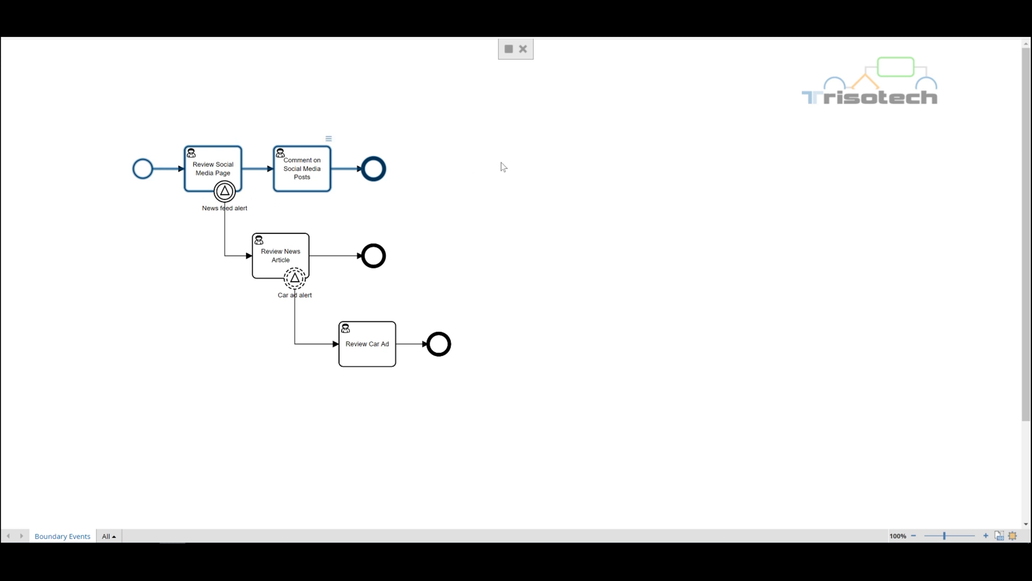
pyautogui.moveTo(508, 50)
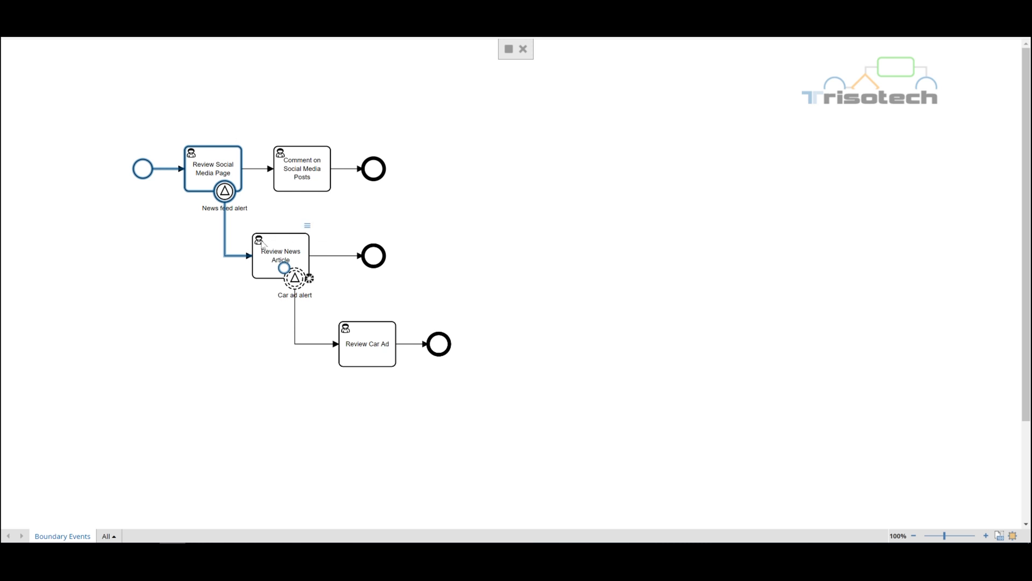
# Fire the Car ad alert boundary signal toward Review Car Ad.
pyautogui.click(294, 278)
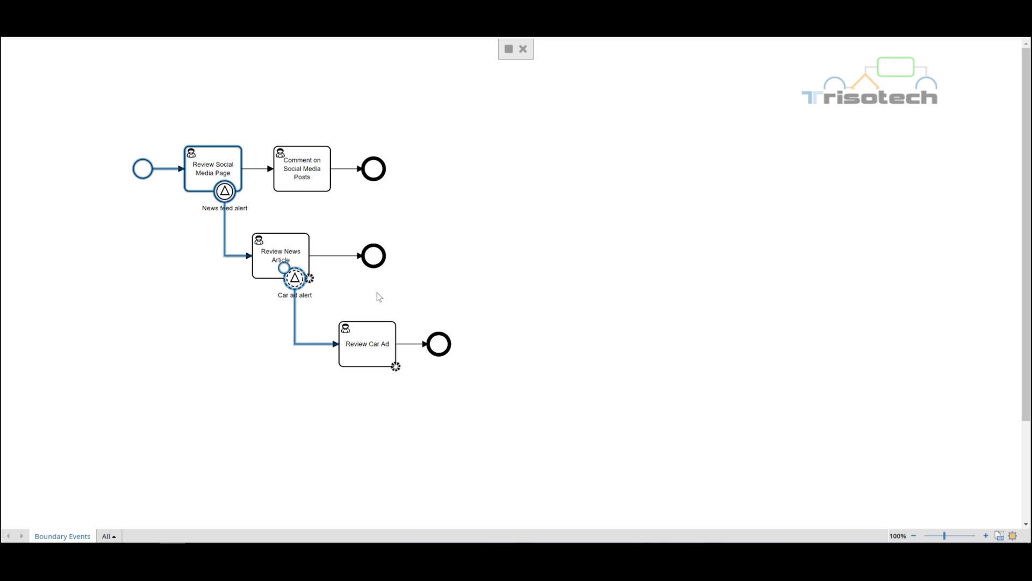
pyautogui.moveTo(395, 367)
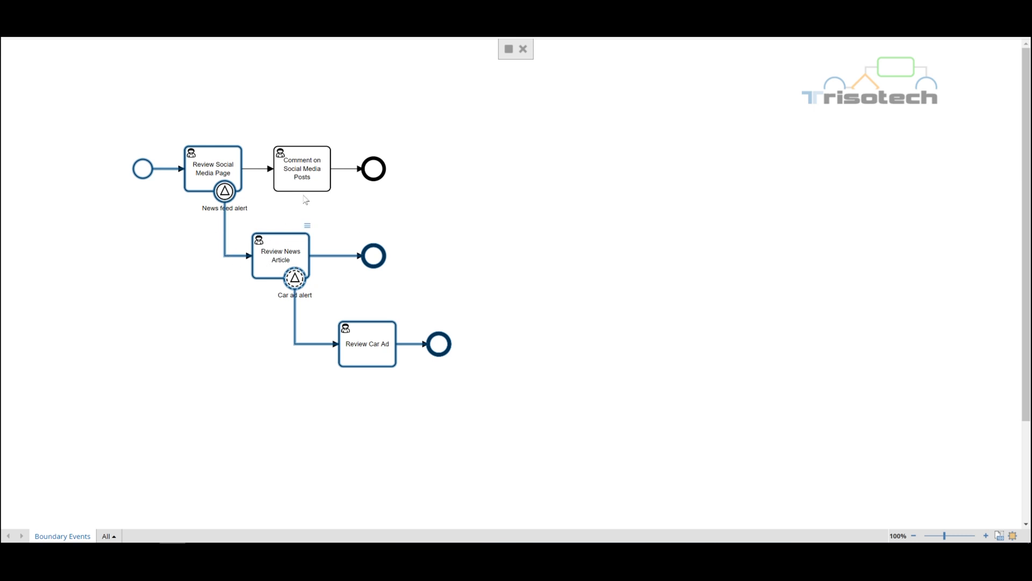
pyautogui.moveTo(314, 185)
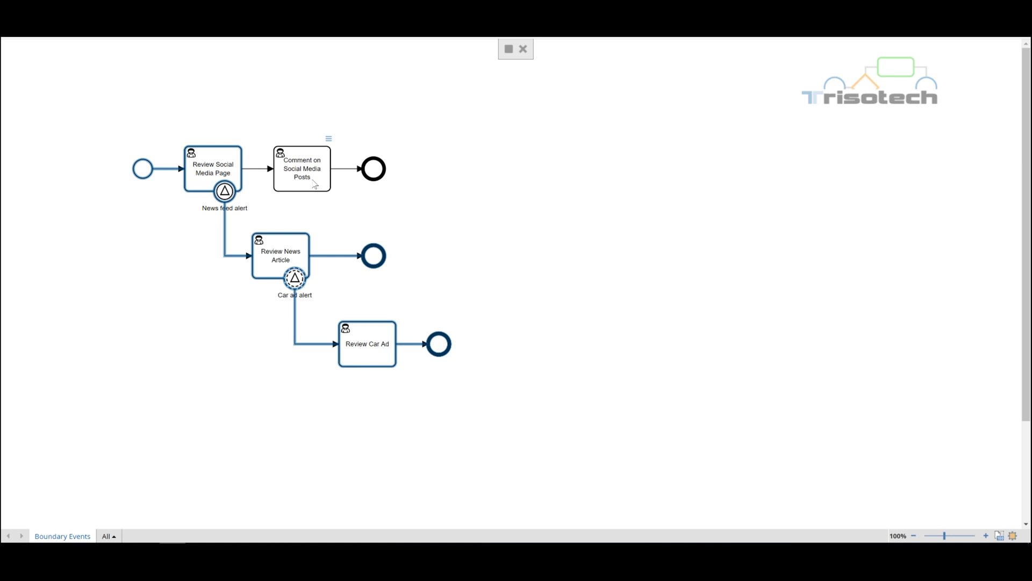